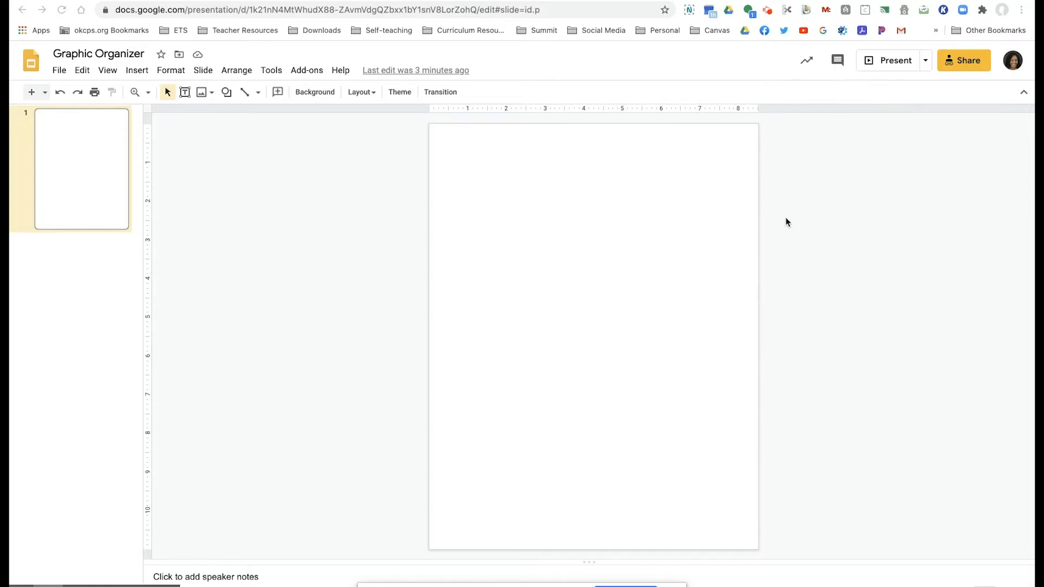
mouse_move(109, 90)
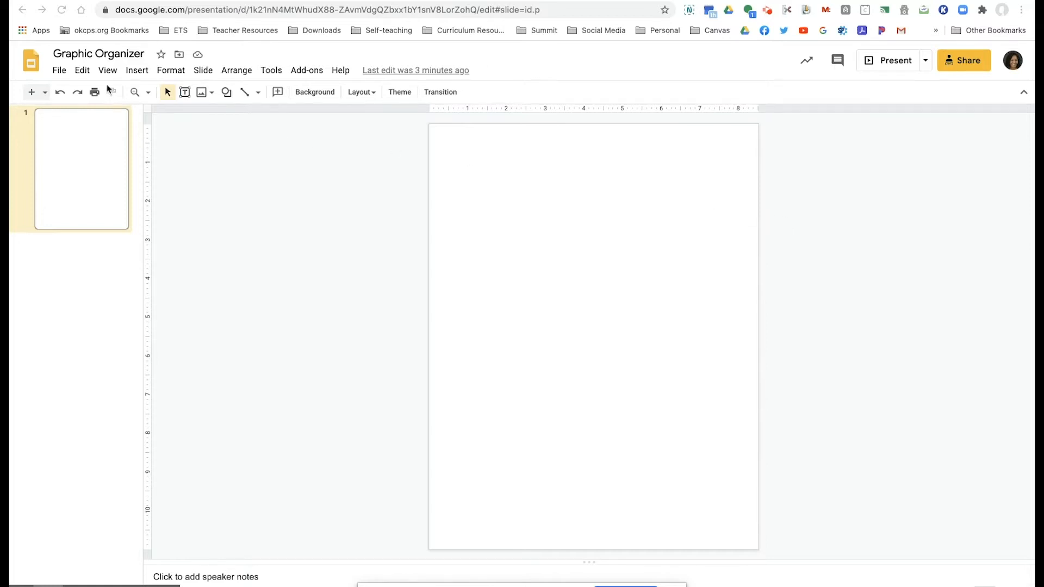
- Apply a custom 8.5 × 11 inch portrait page size through Page setup
click(58, 69)
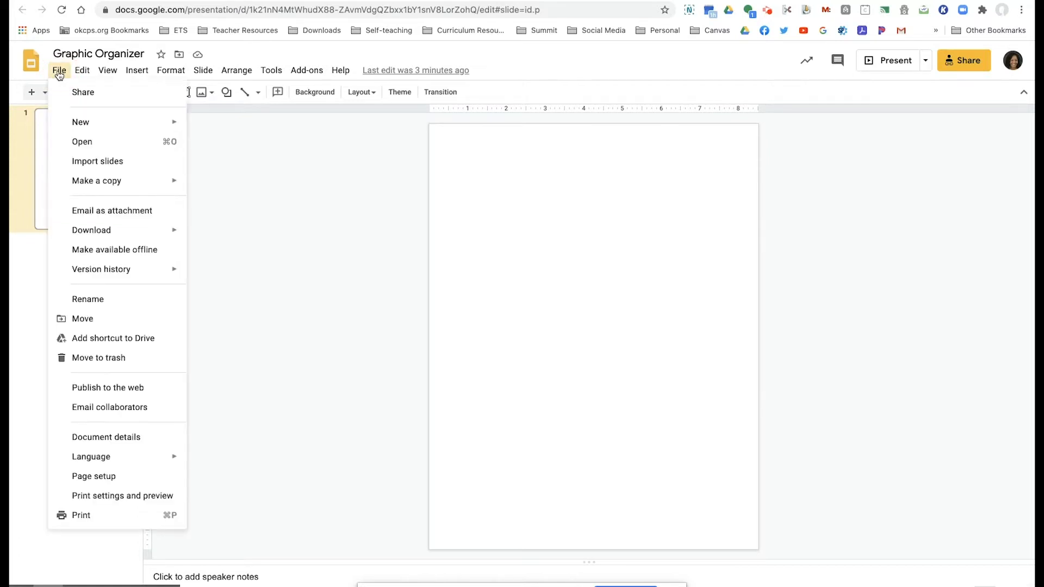
mouse_move(105, 496)
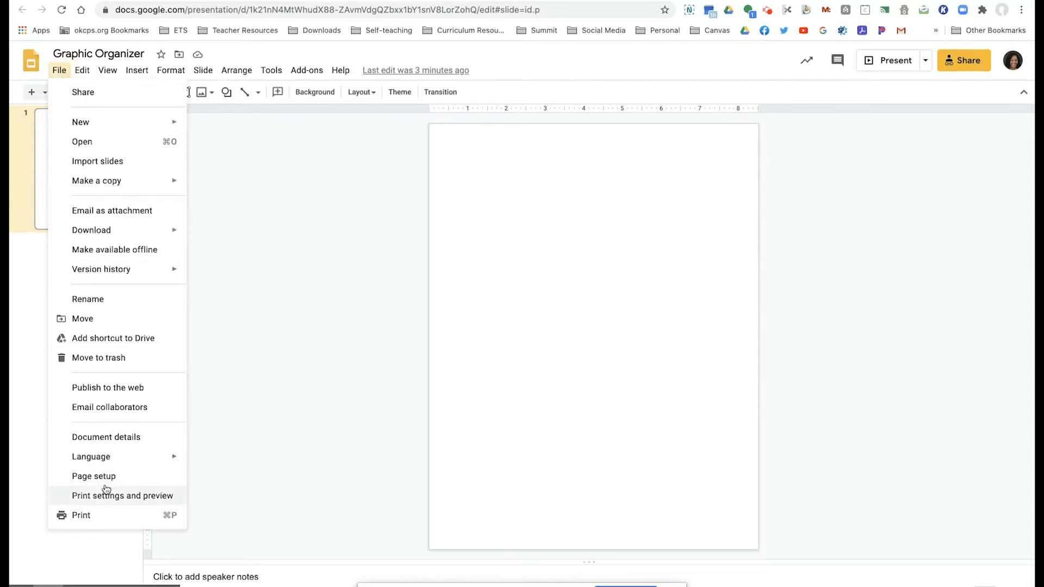
click(93, 476)
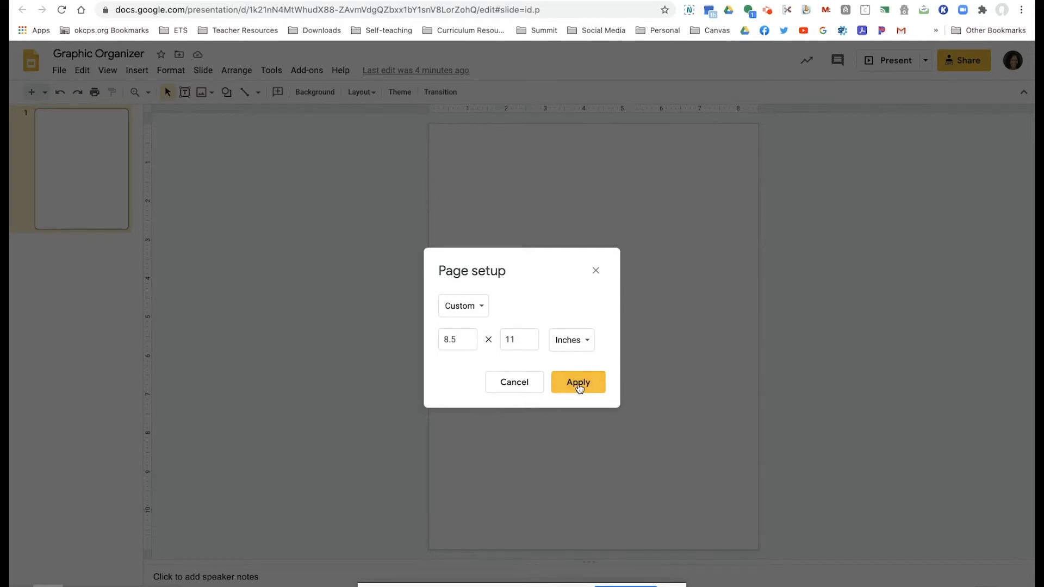
click(578, 381)
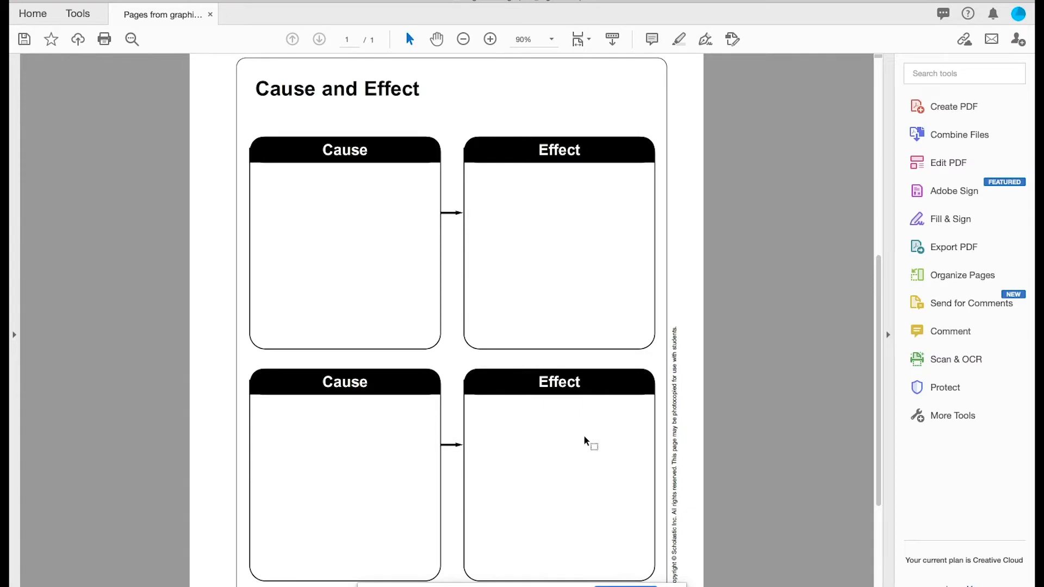
mouse_move(447, 204)
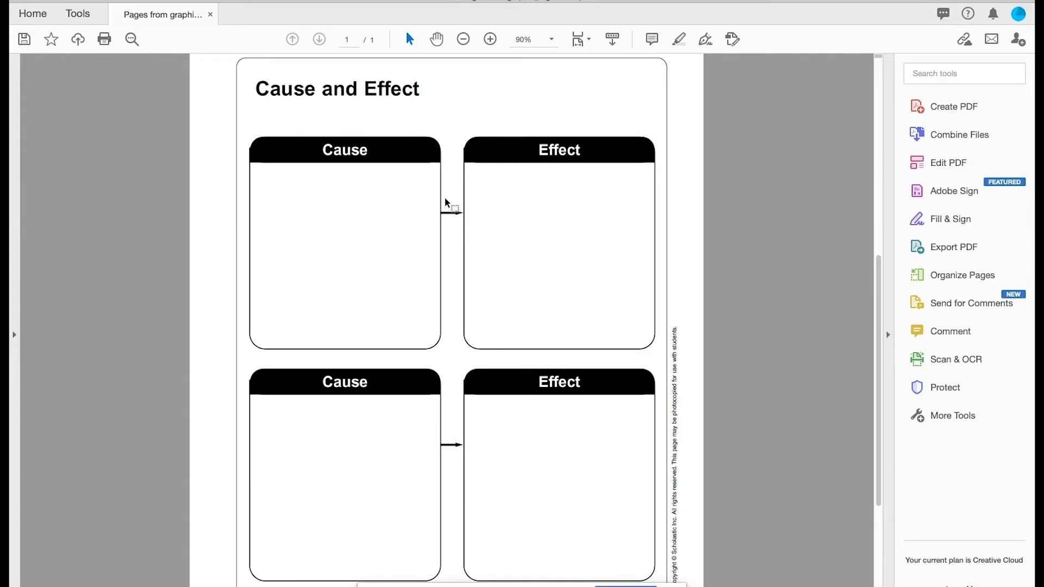
mouse_move(446, 202)
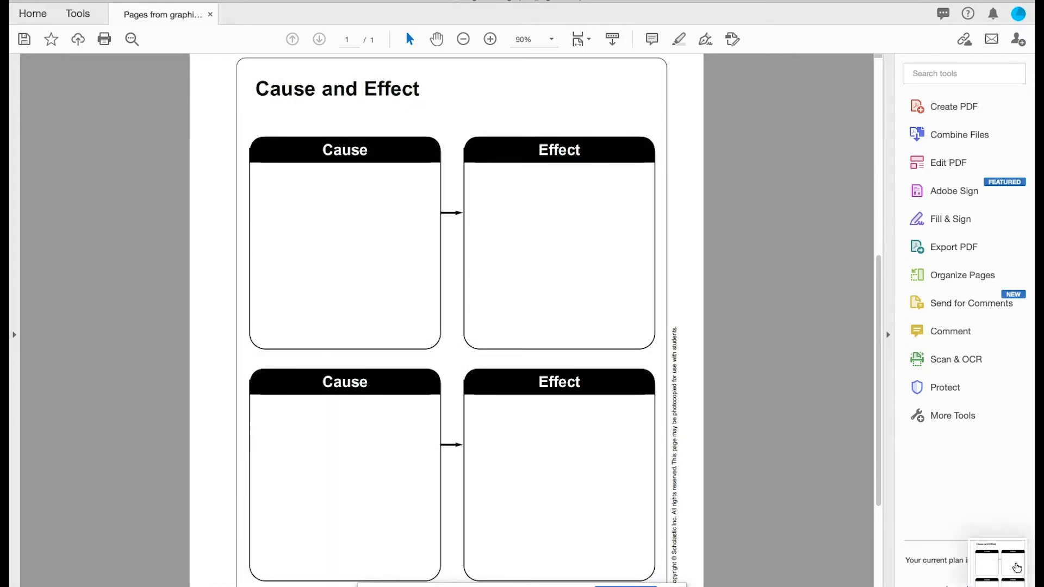
- Save a screenshot of the Cause and Effect organizer page to the desktop
right_click(1016, 567)
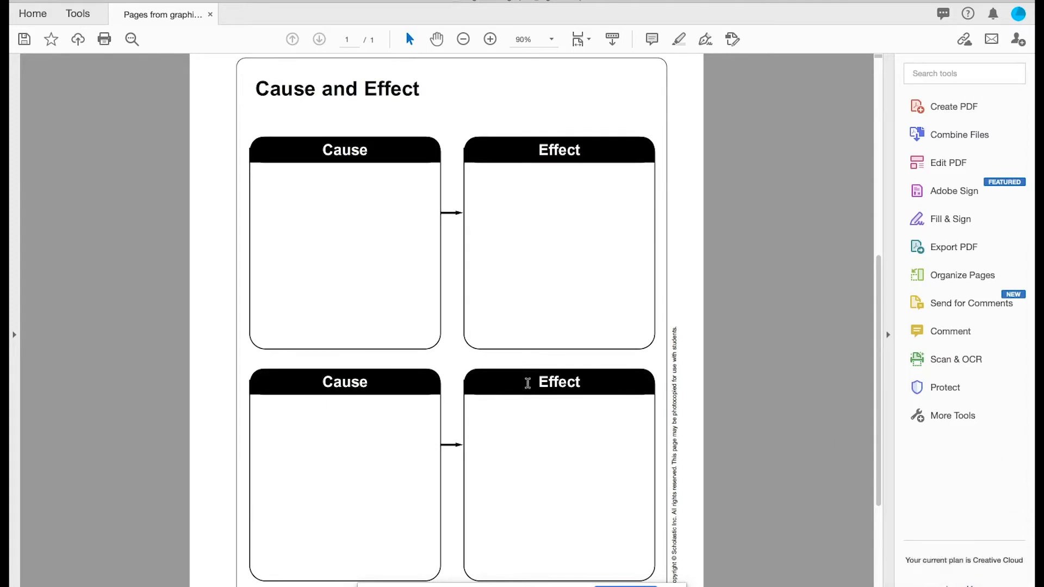
mouse_move(752, 576)
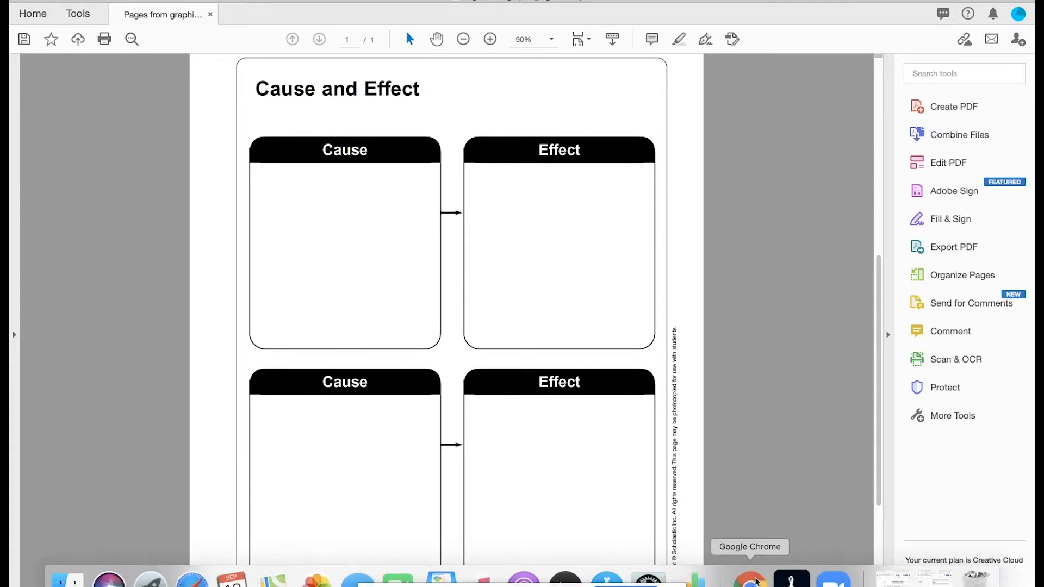
- Set the latest Cause and Effect screenshot as the slide's background image
click(750, 576)
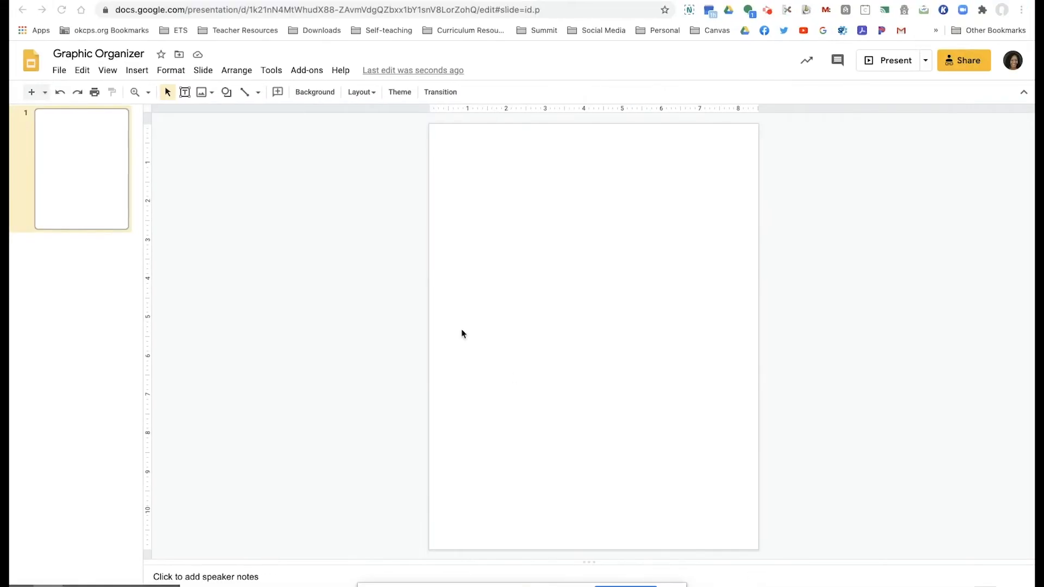
mouse_move(103, 138)
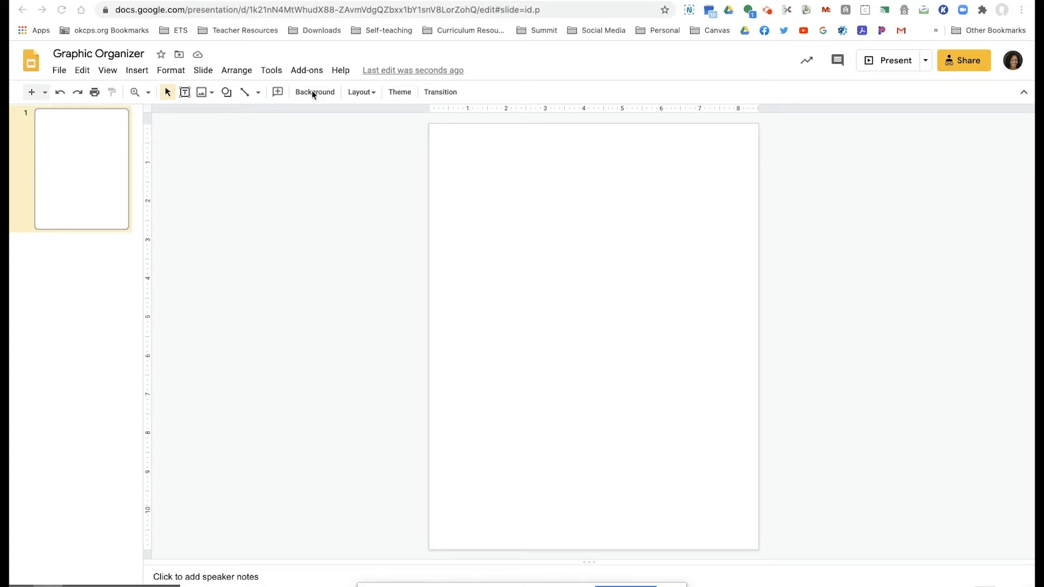
click(314, 91)
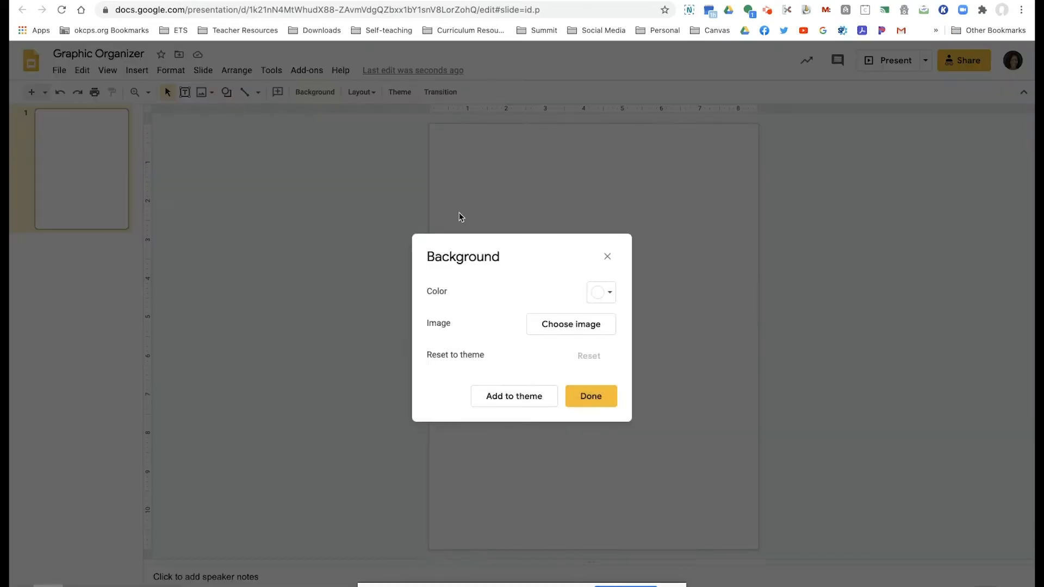
click(571, 325)
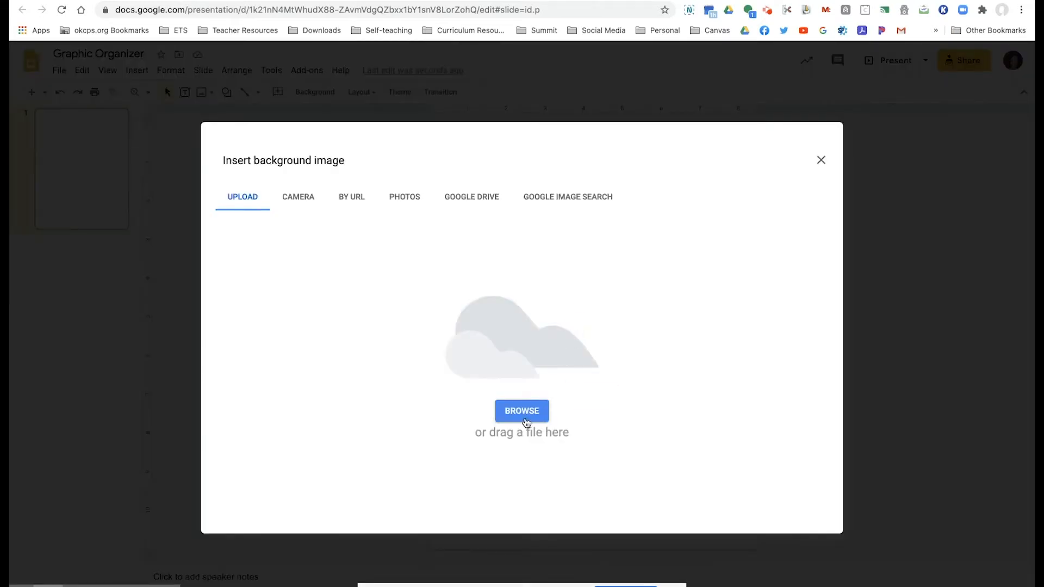
click(521, 411)
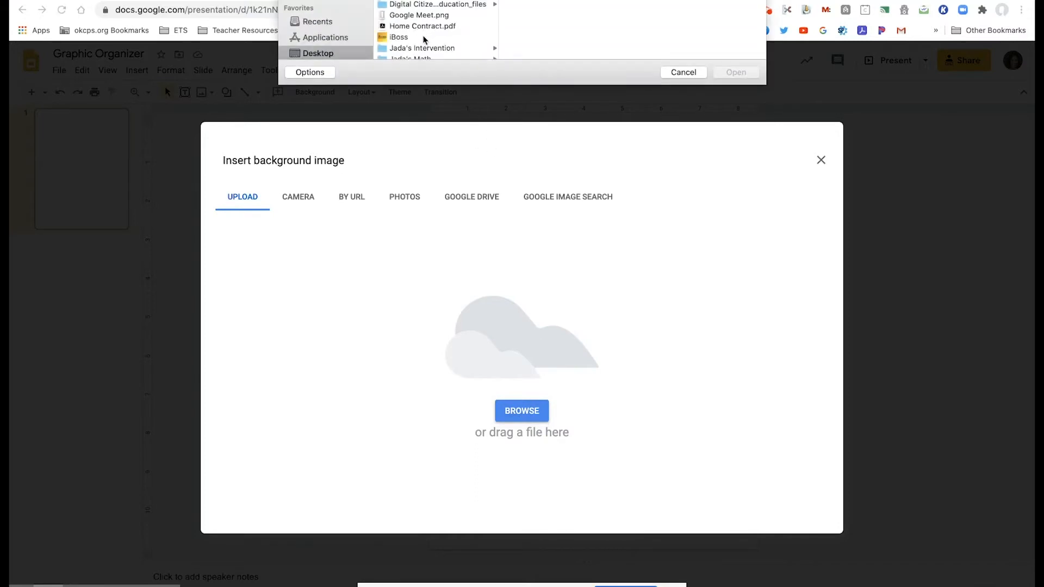
scroll(down, 3)
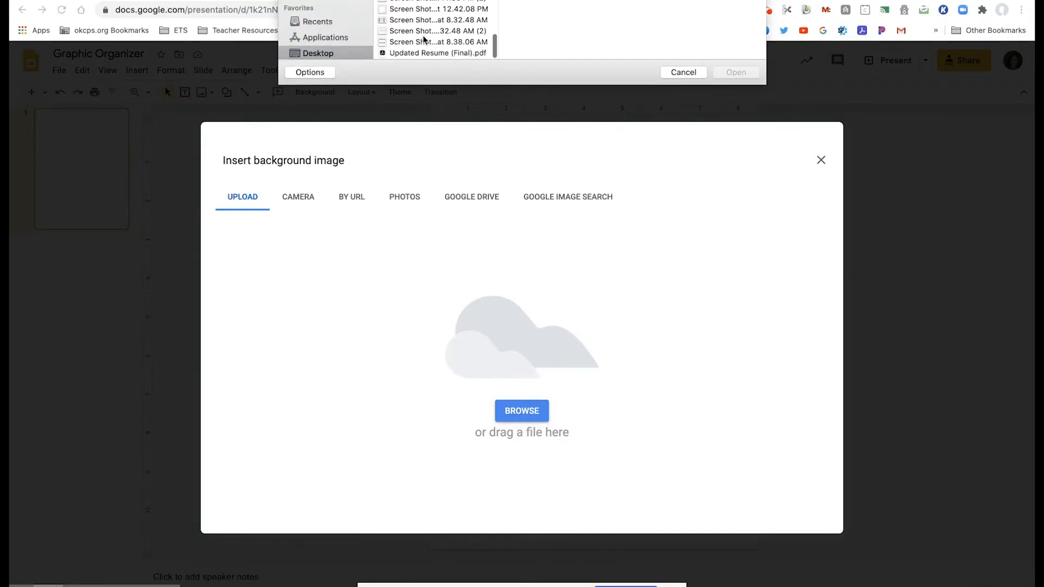
click(436, 43)
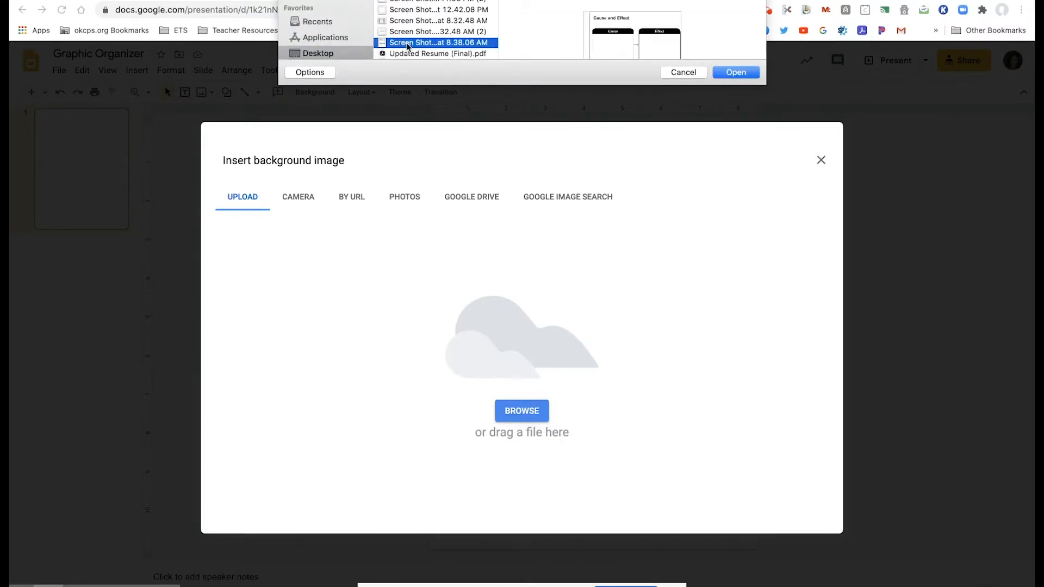
mouse_move(435, 43)
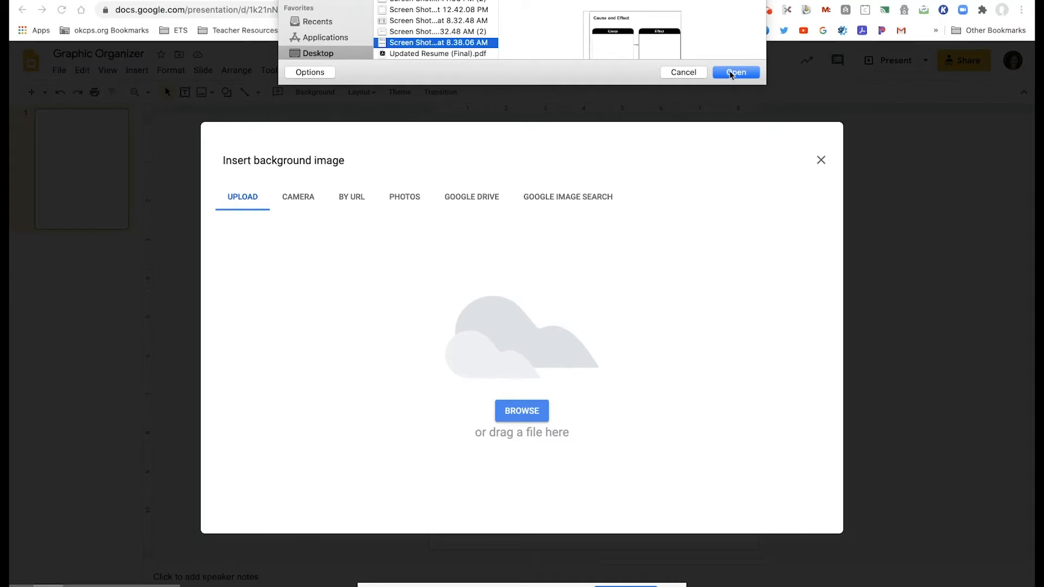
click(736, 72)
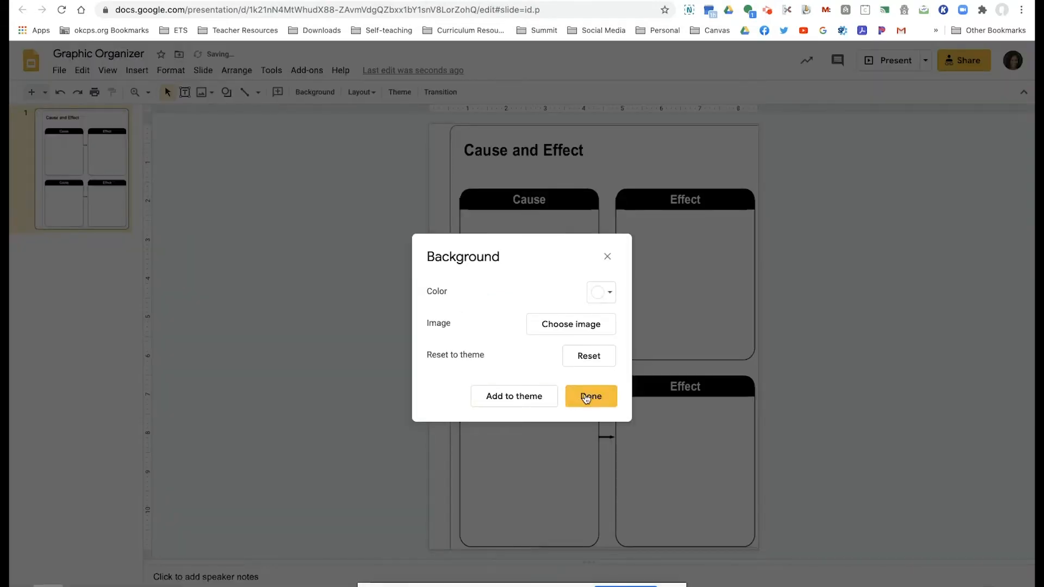
click(588, 396)
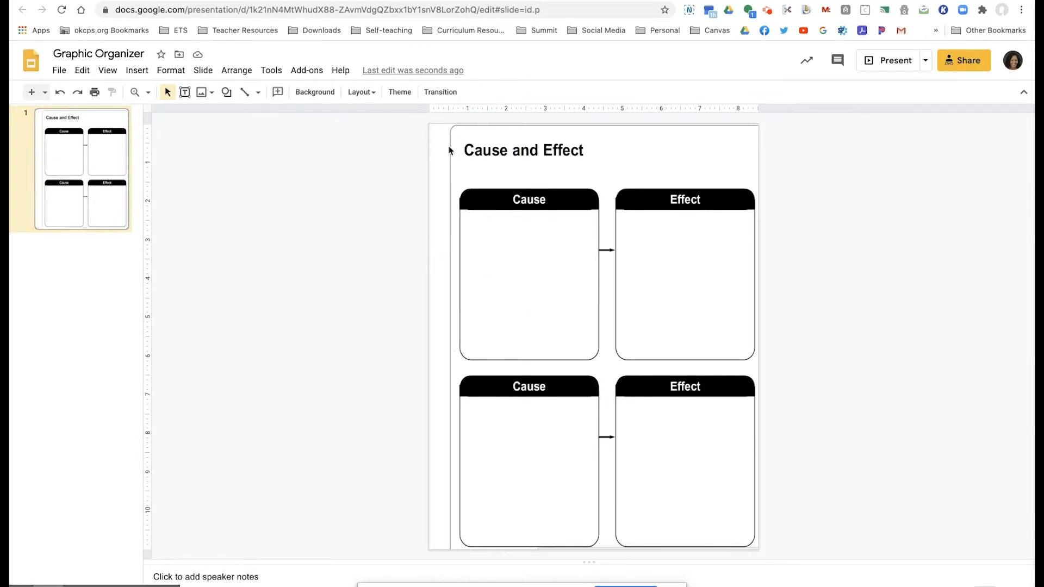
mouse_move(436, 284)
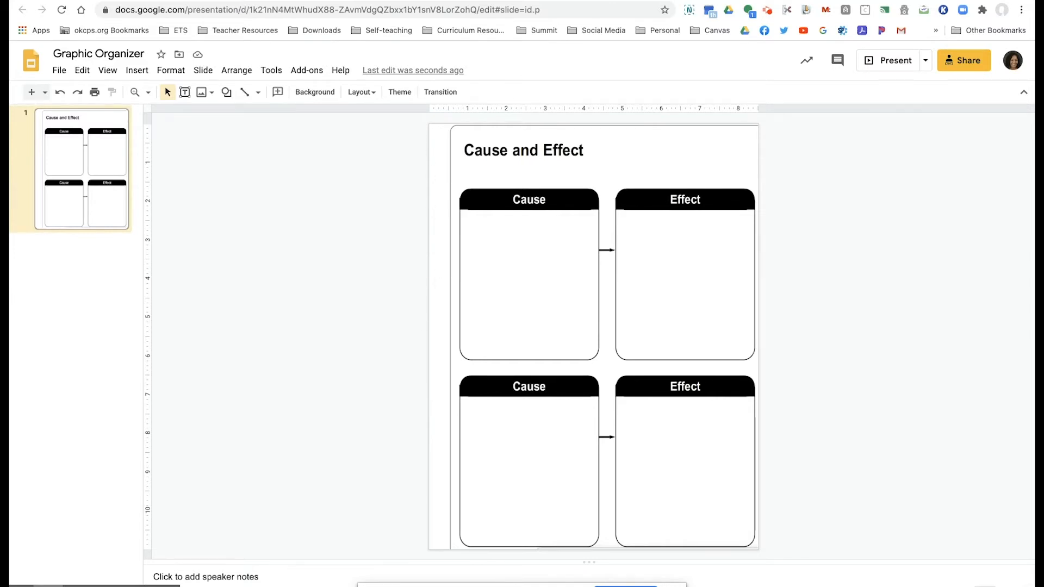
mouse_move(334, 149)
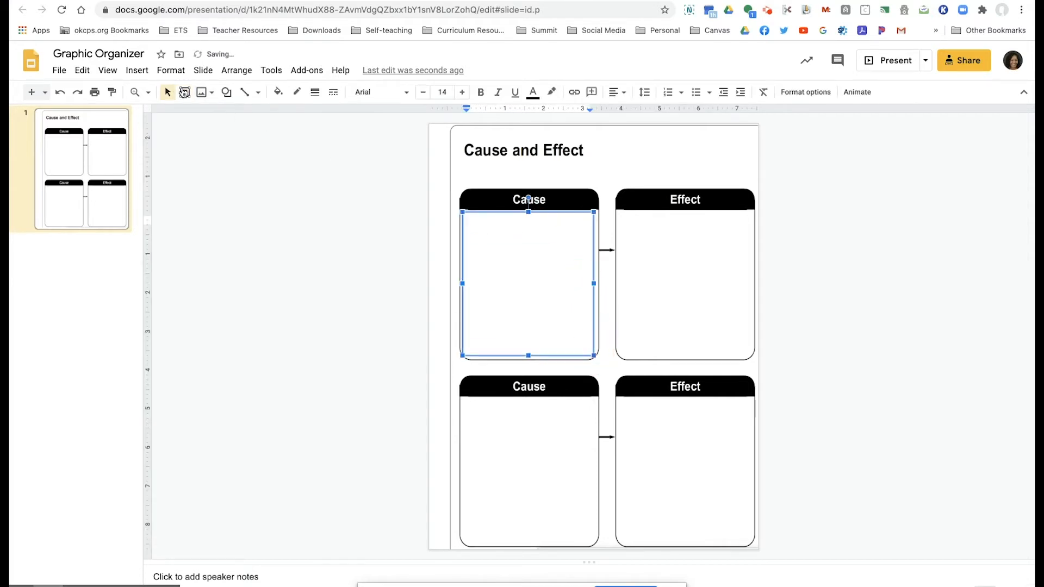
- Draw text boxes inside the Cause and Effect areas for student answers
double_click(528, 283)
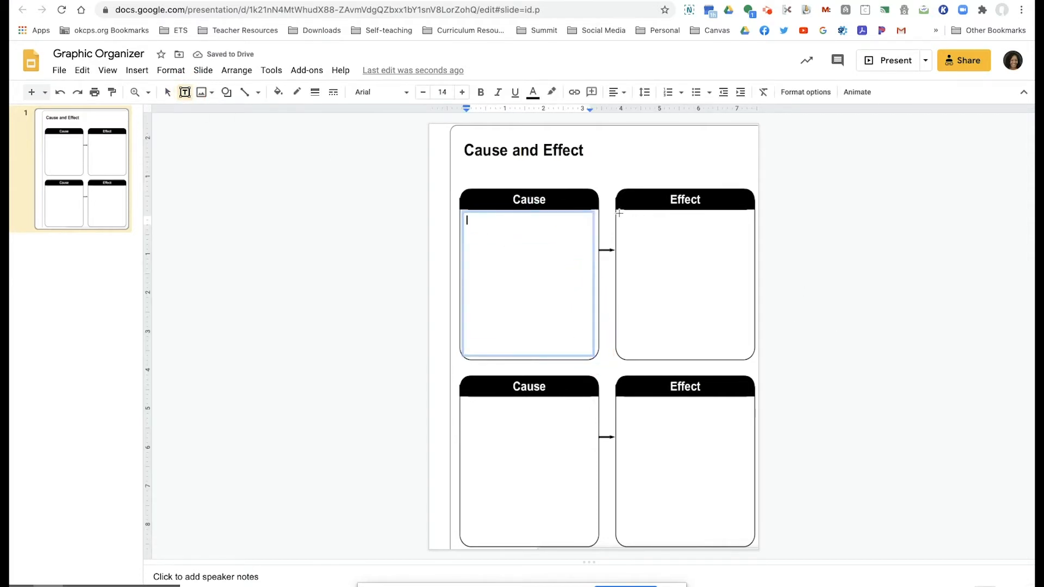
click(684, 283)
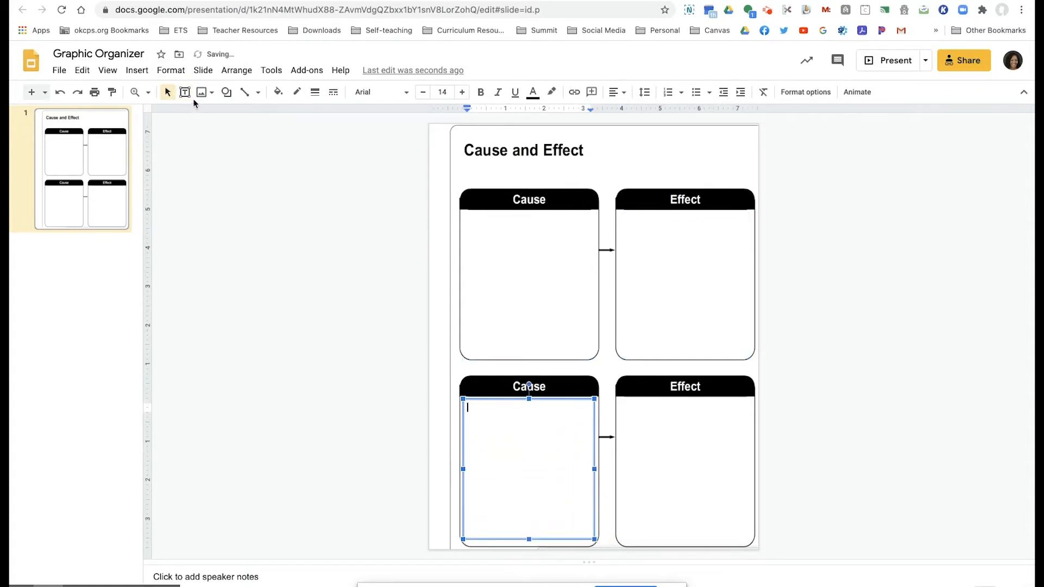
mouse_move(185, 92)
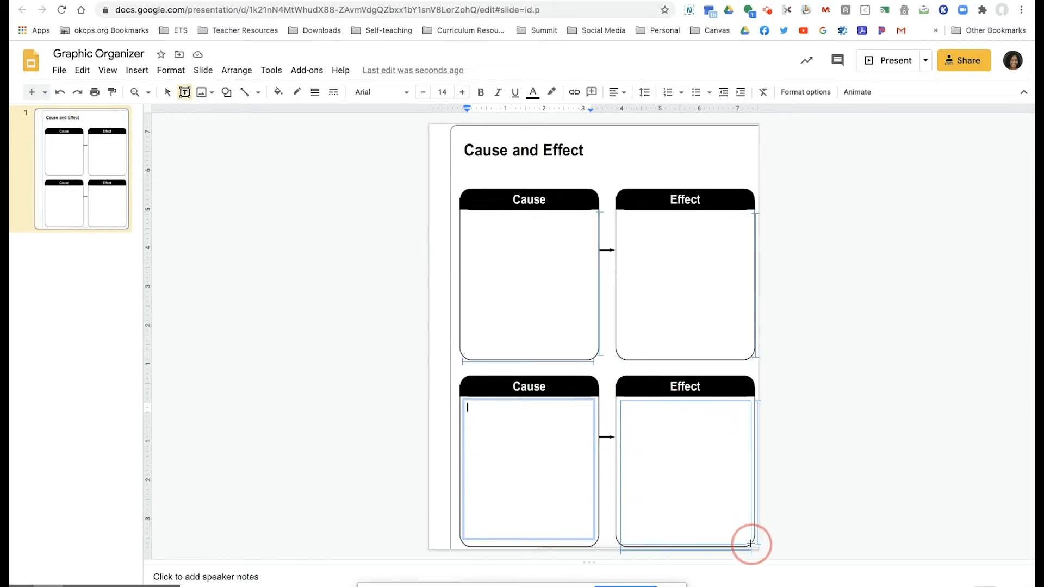
click(752, 544)
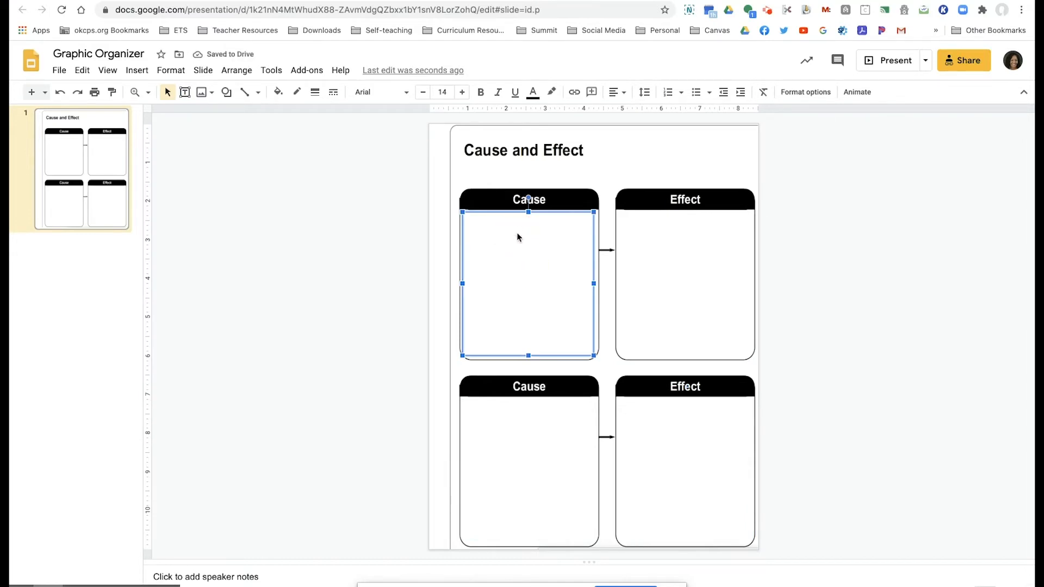
click(684, 282)
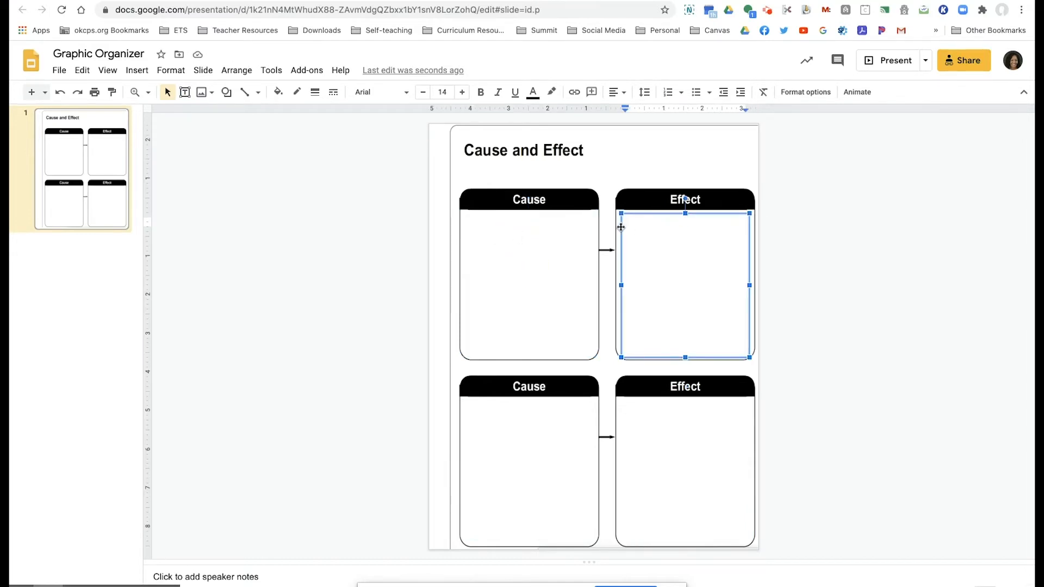
double_click(684, 286)
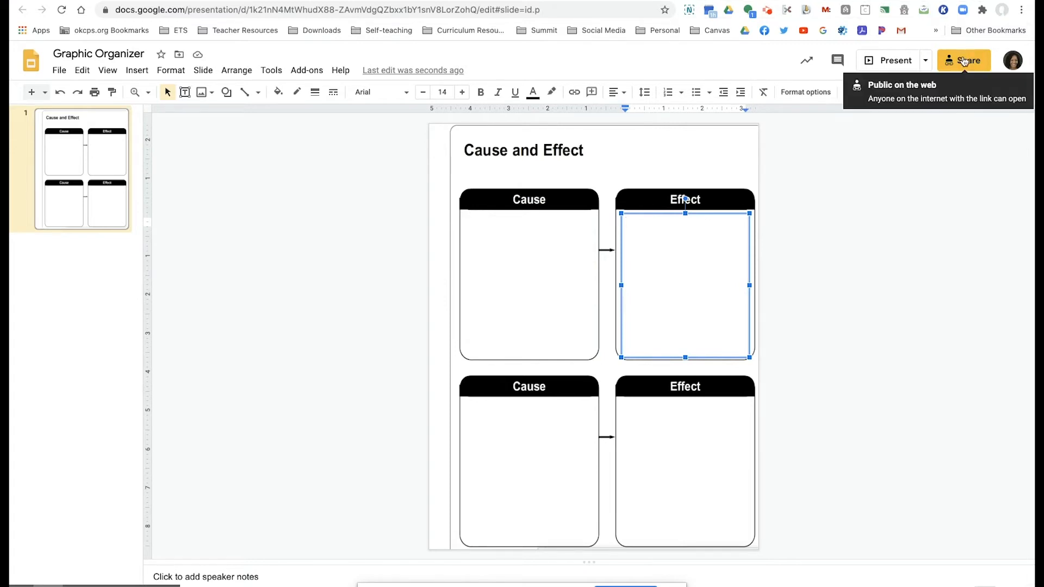
- Copy the presentation's share link from the Share dialog
click(963, 61)
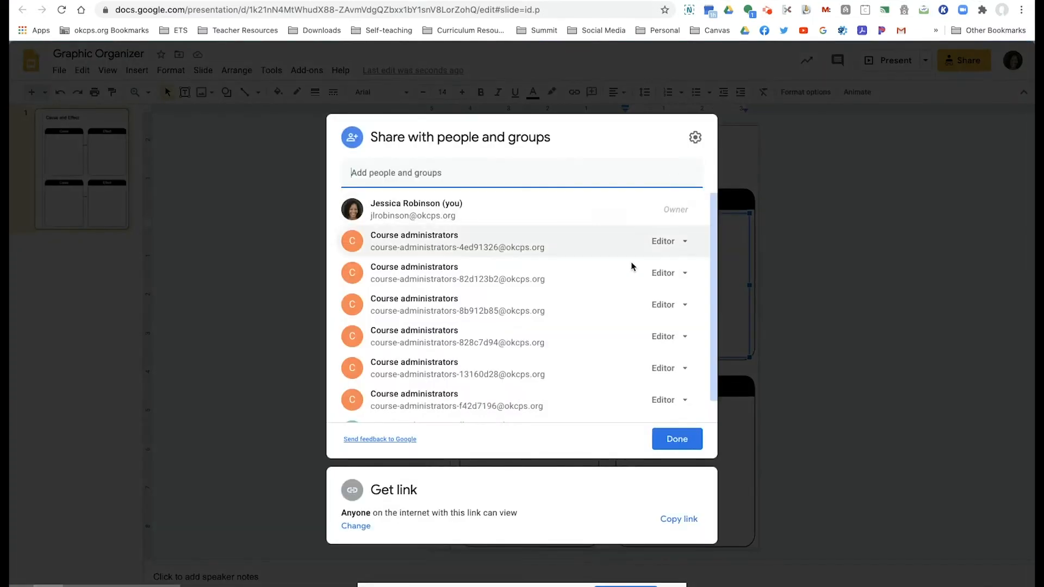
click(678, 519)
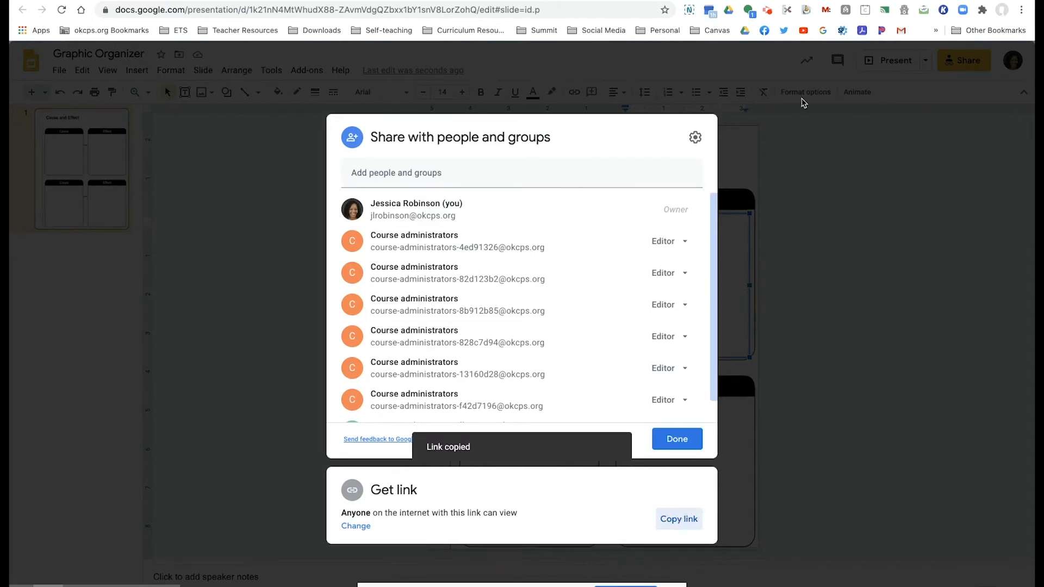
click(676, 438)
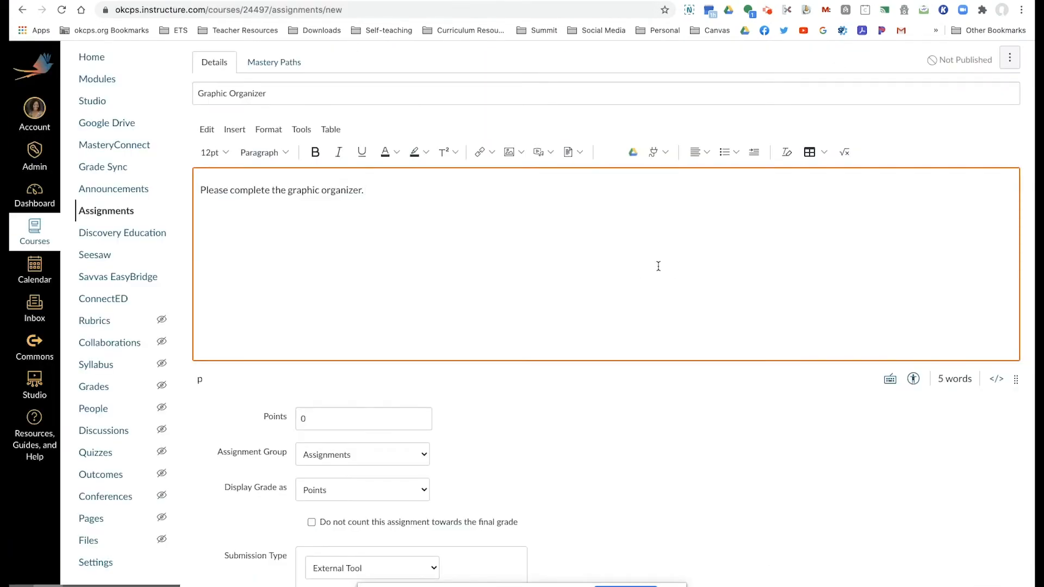
- Paste the Slides share link into the assignment's External Tool URL field
scroll(down, 3)
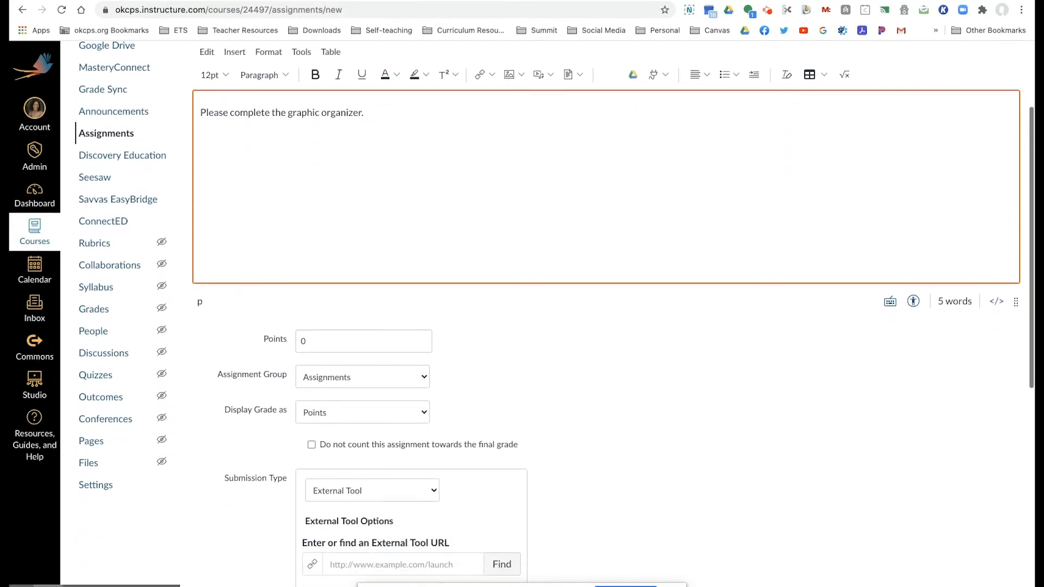
scroll(down, 3)
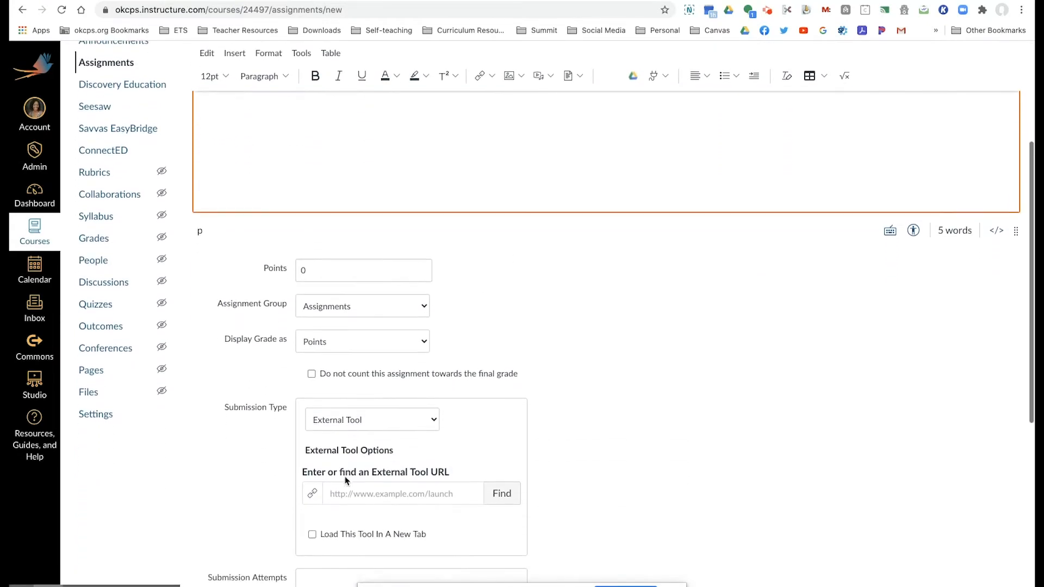
right_click(402, 494)
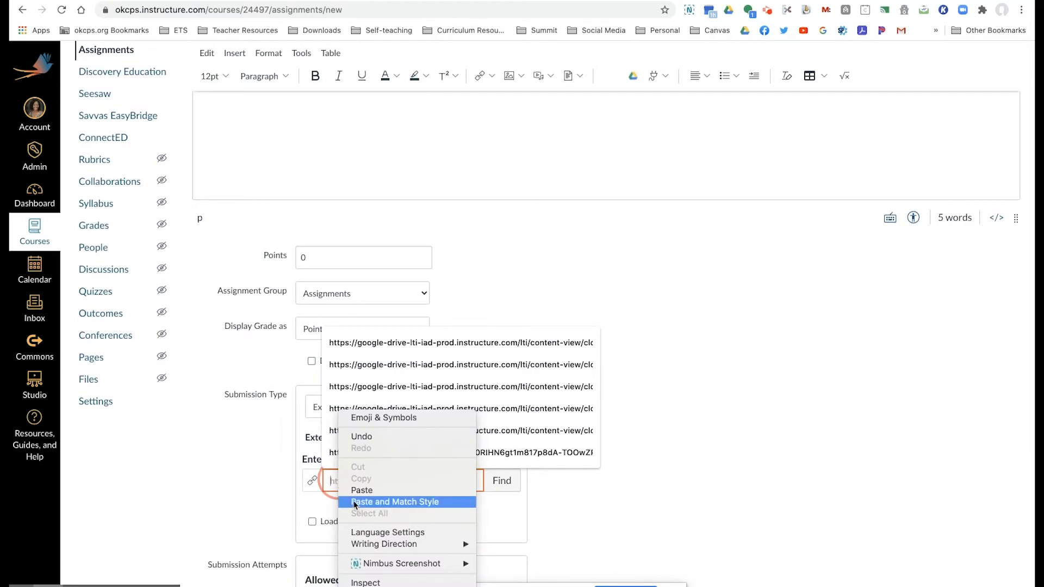
click(394, 502)
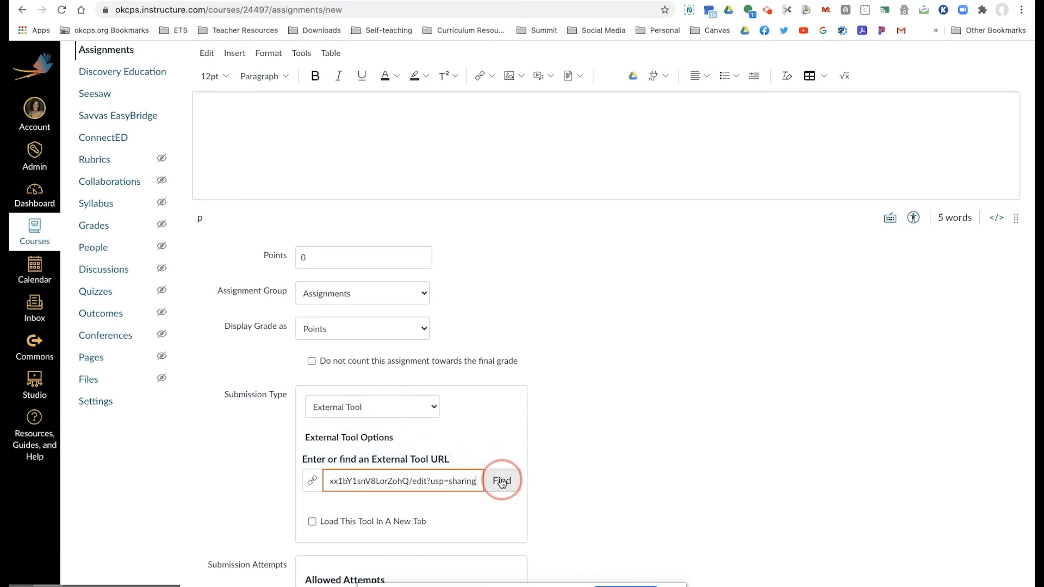
- Choose Google Assignments (LTI 1.3) from the Configure External Tool list
click(501, 479)
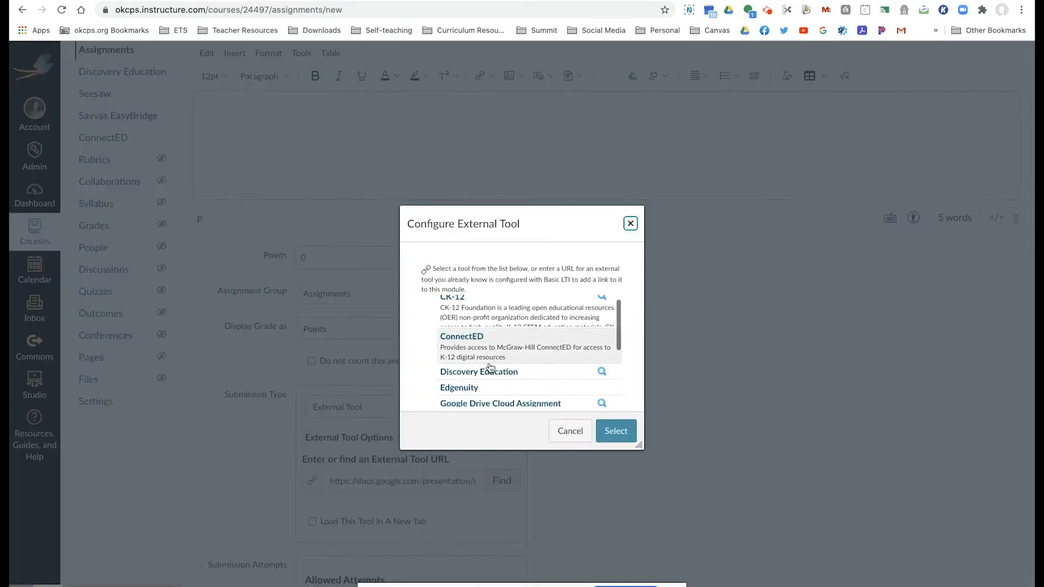
scroll(down, 3)
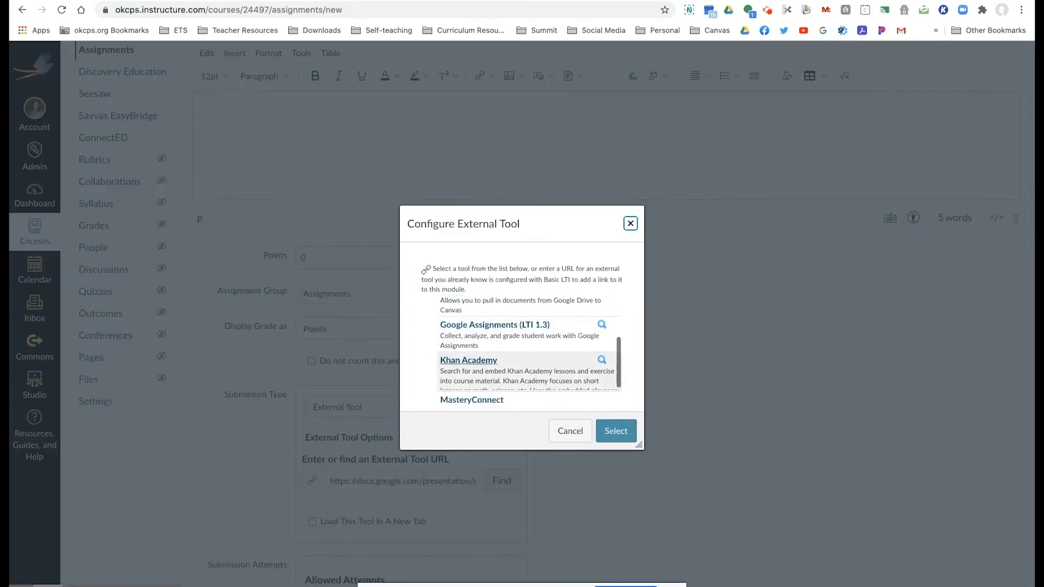
scroll(up, 3)
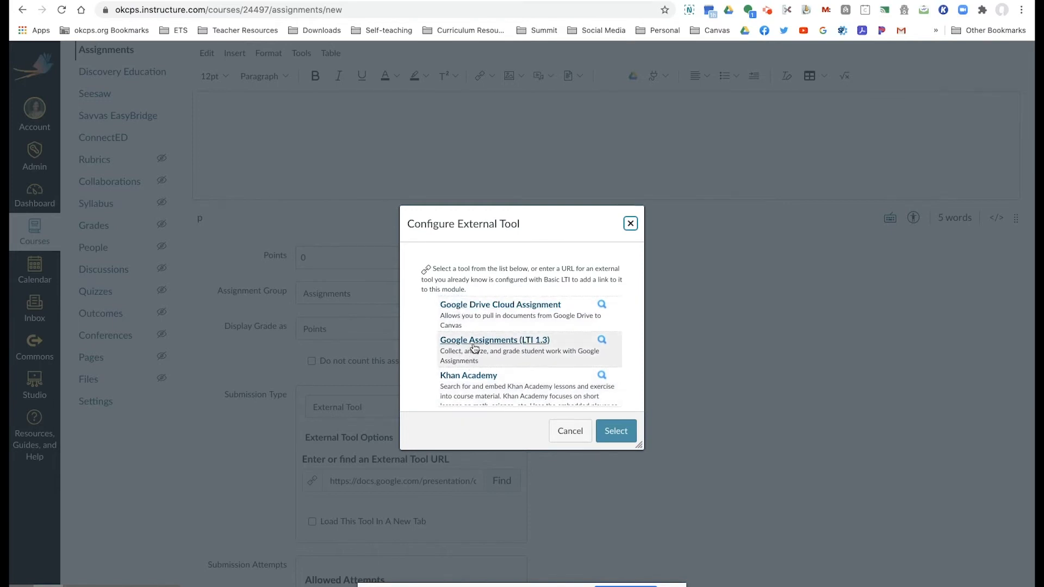
click(616, 431)
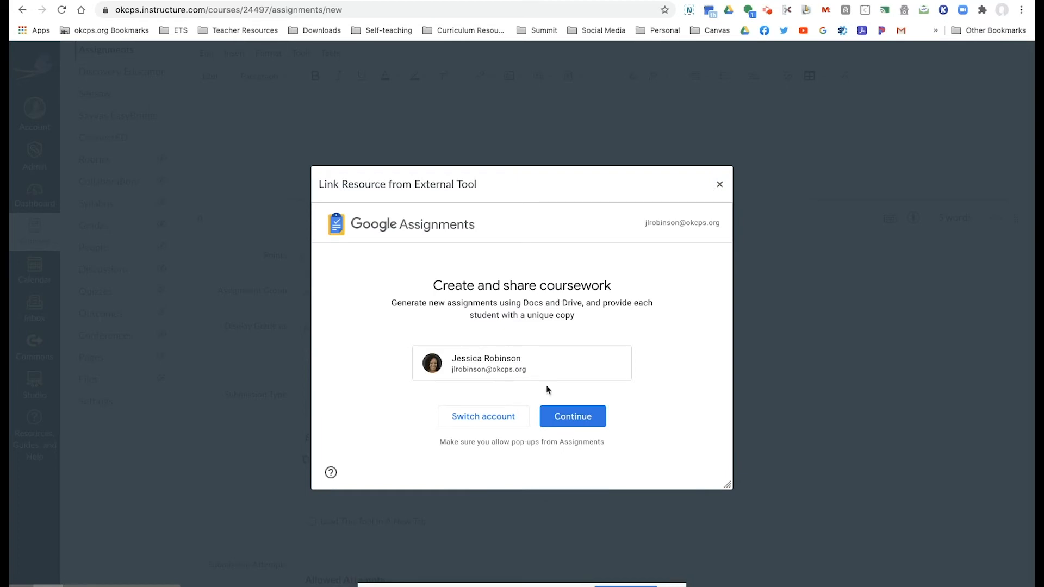
- Attach the Graphic Organizer file from Drive's Recent list and create the Google assignment
click(572, 416)
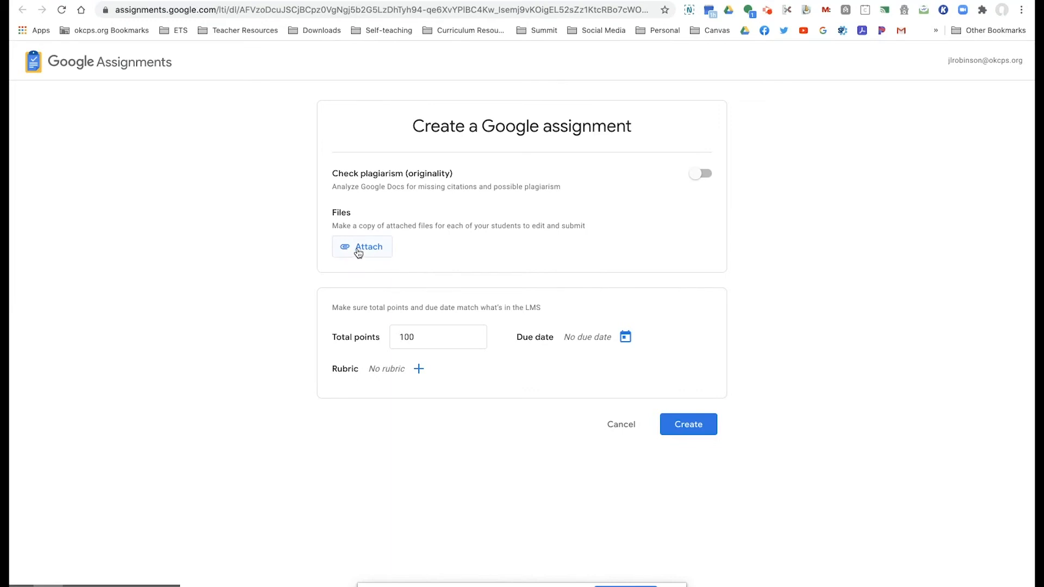
click(362, 247)
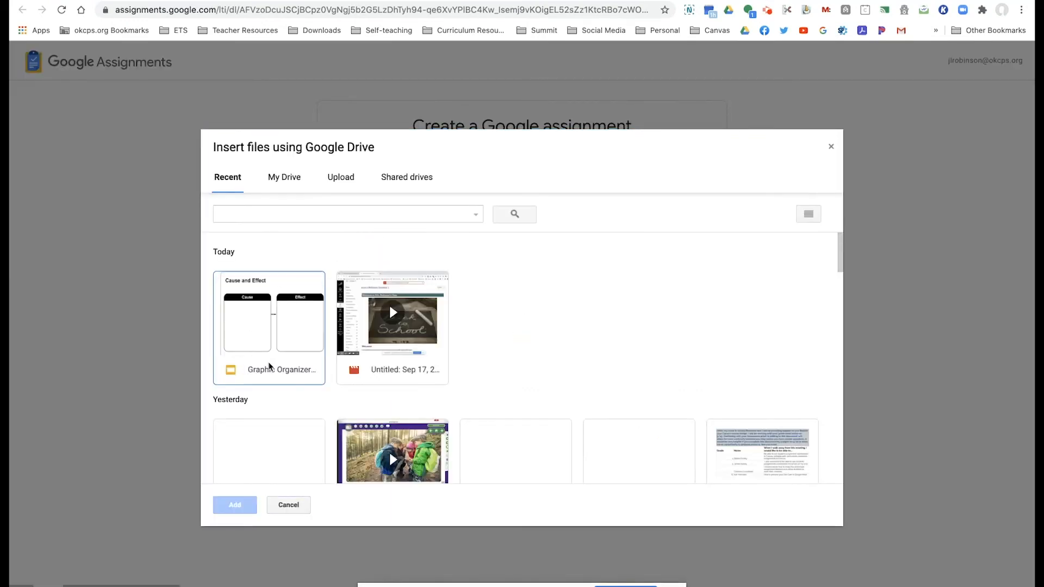
click(234, 504)
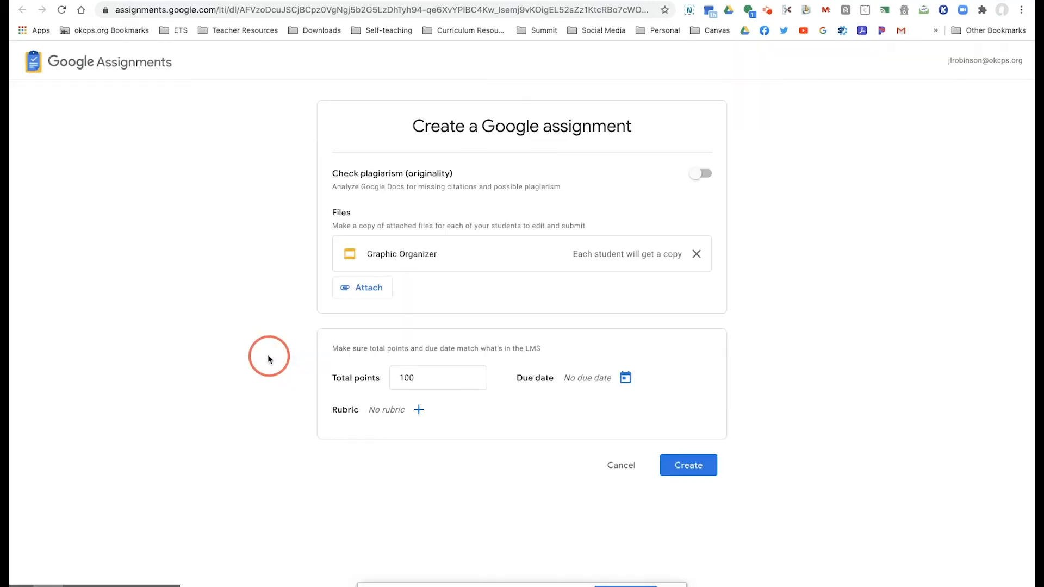
mouse_move(579, 257)
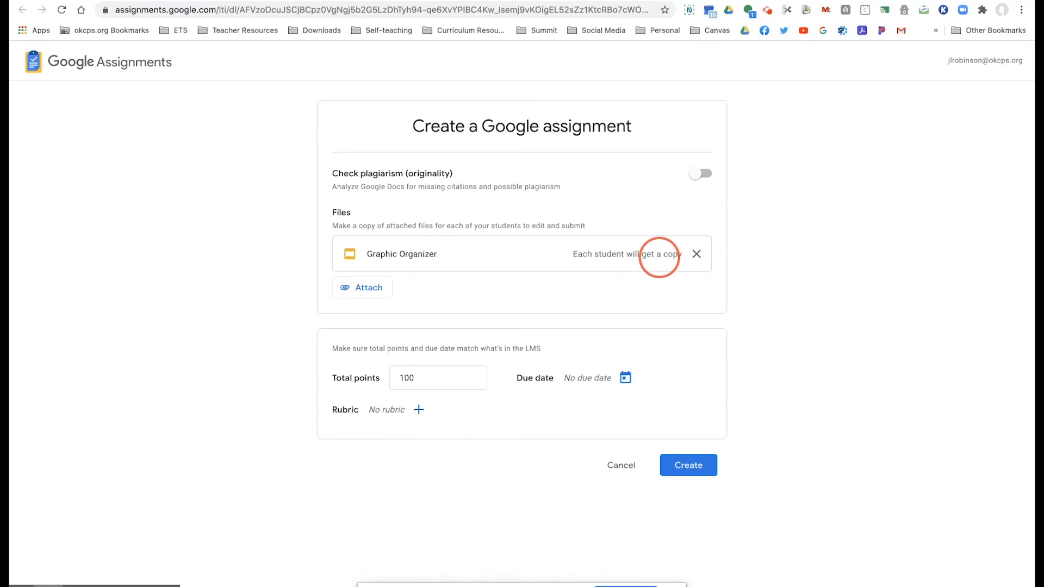
mouse_move(585, 437)
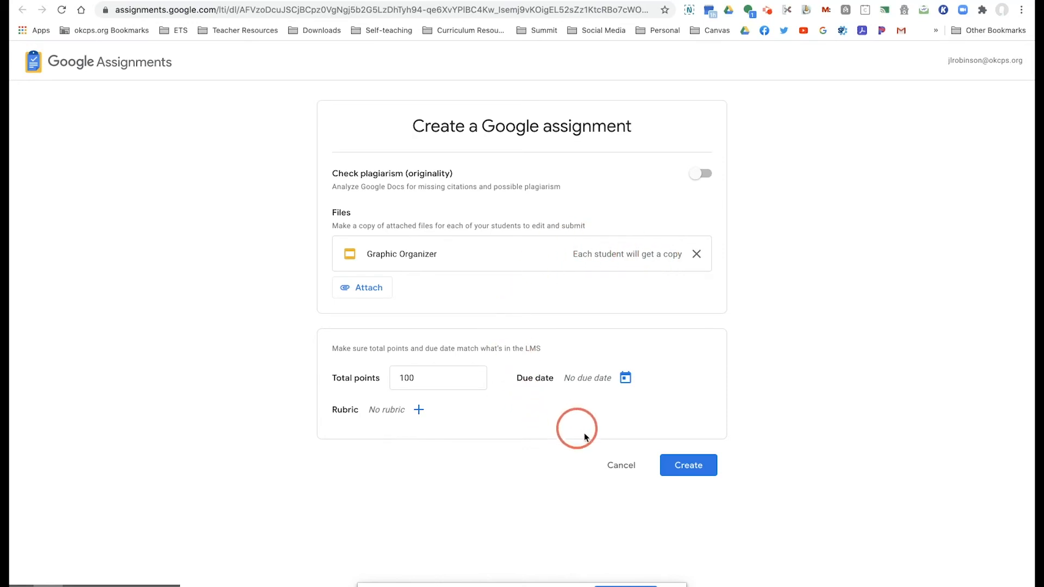
click(687, 465)
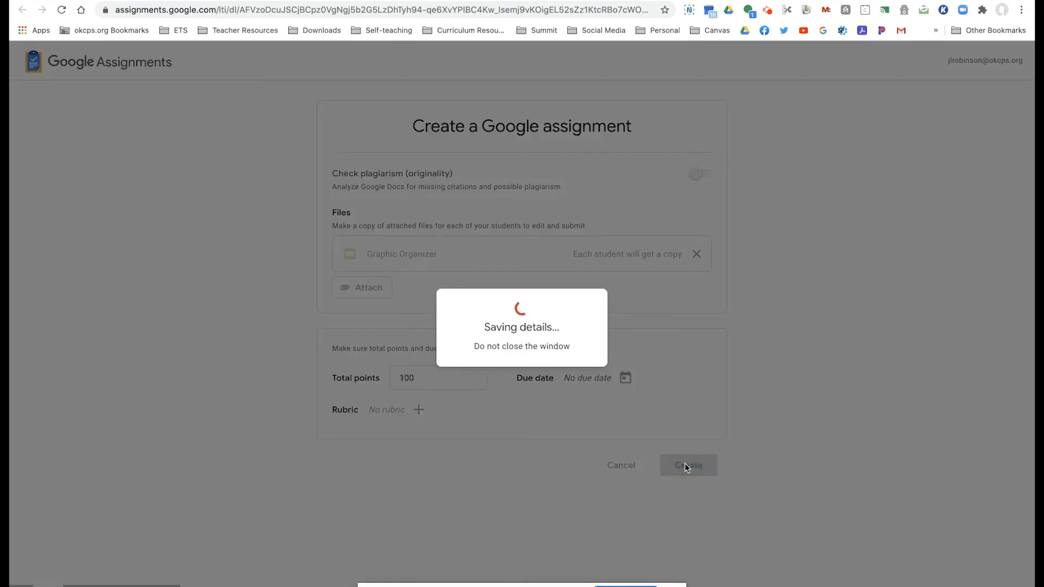
- Confirm Google Assignments (LTI 1.3) as the tool and Save & Publish the assignment
click(687, 465)
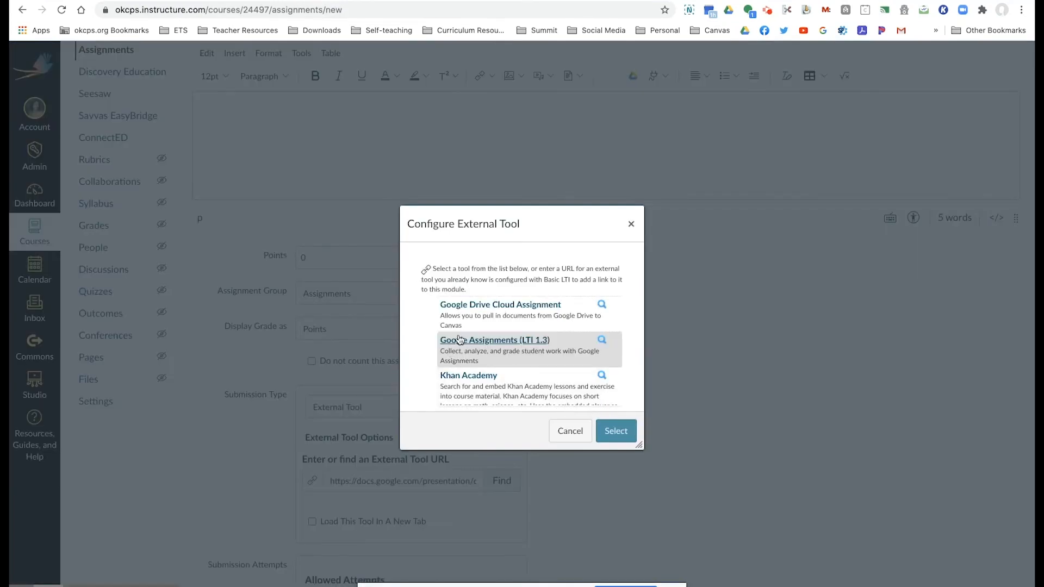
click(614, 431)
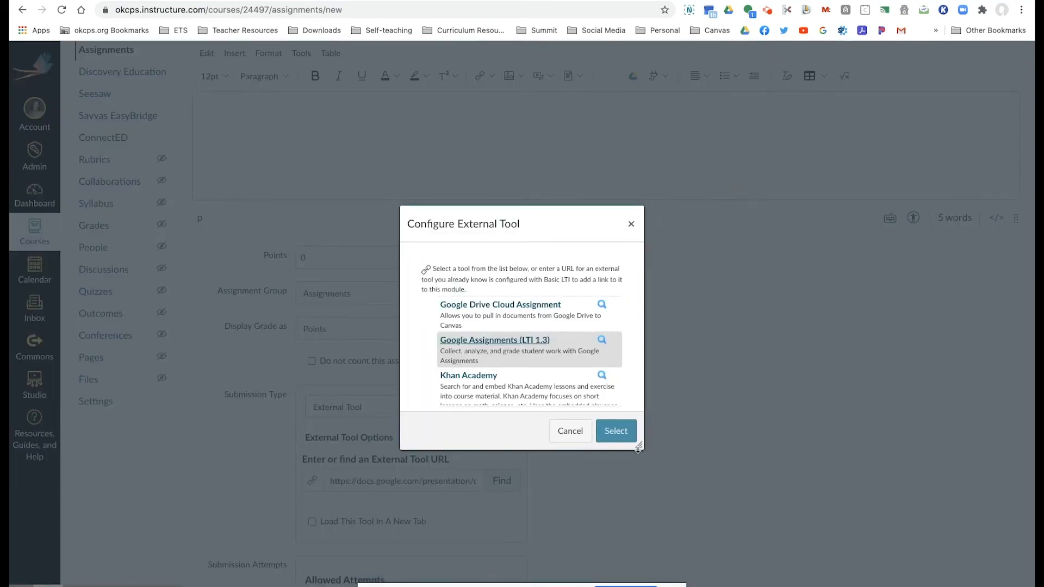
click(616, 430)
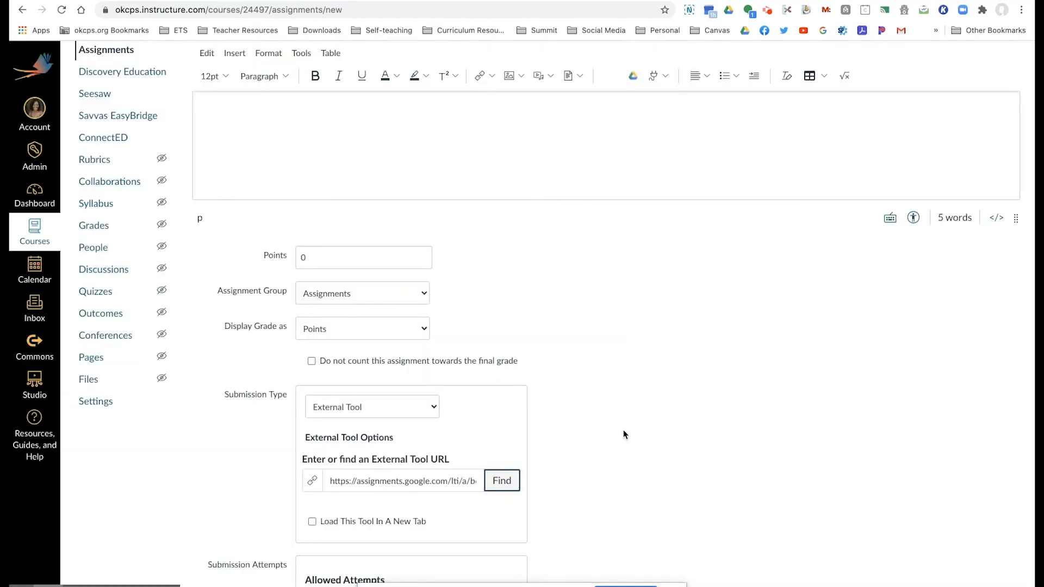
scroll(down, 3)
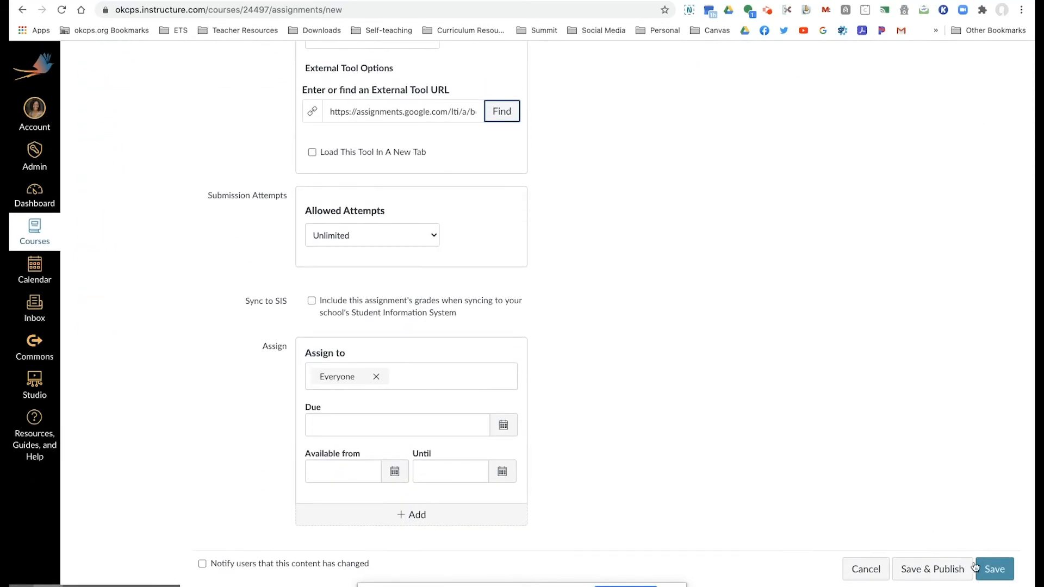
click(994, 569)
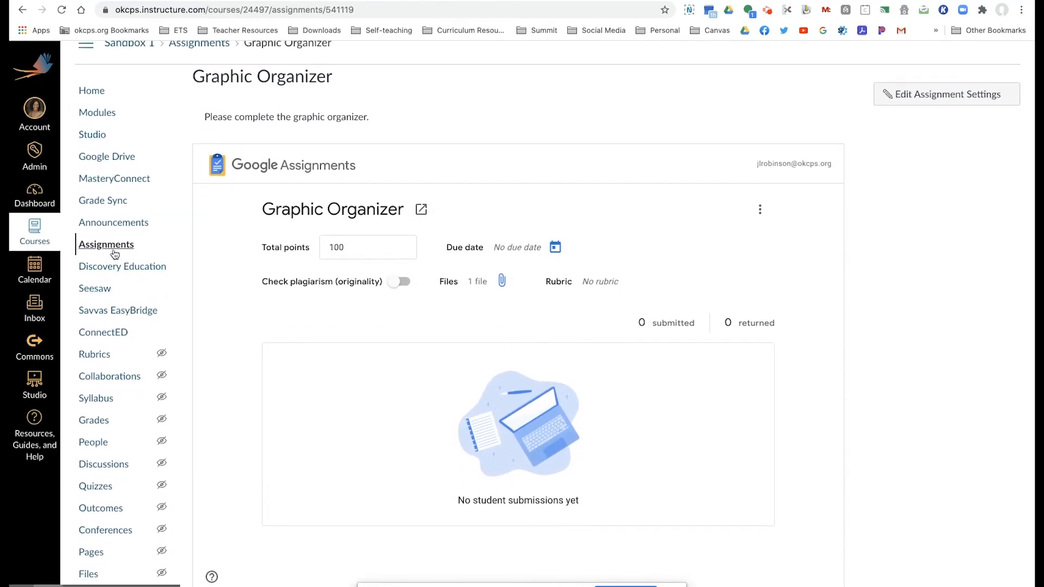
- Verify Graphic Organizer shows published in Assignments, then enter Student View from Home
click(106, 244)
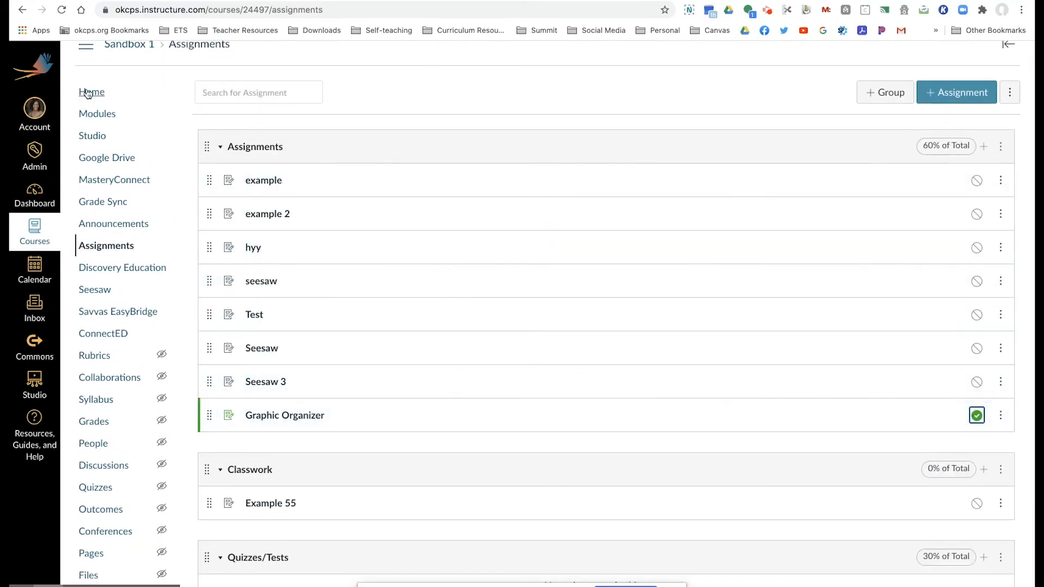
click(92, 91)
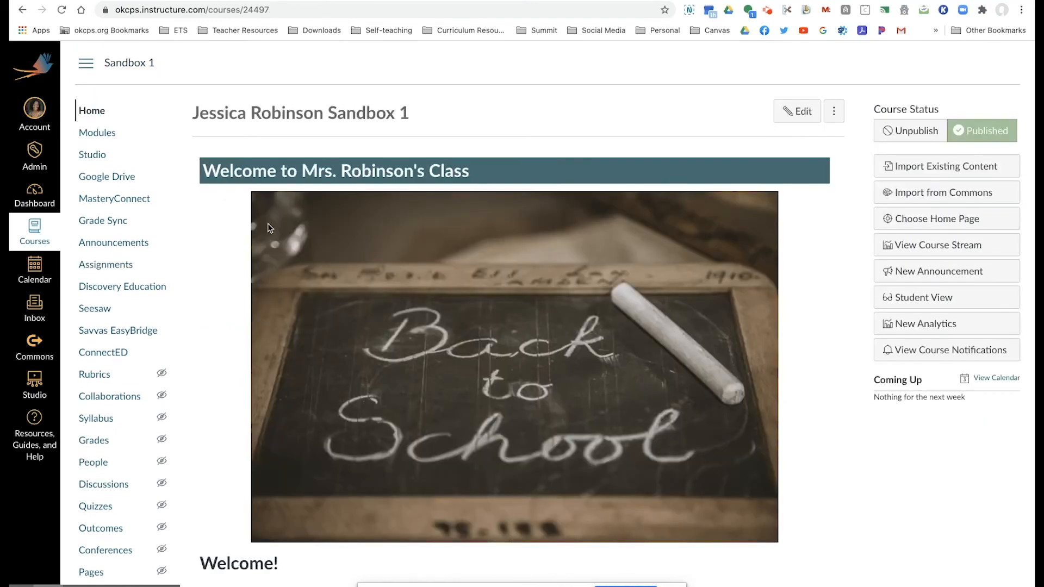
scroll(down, 3)
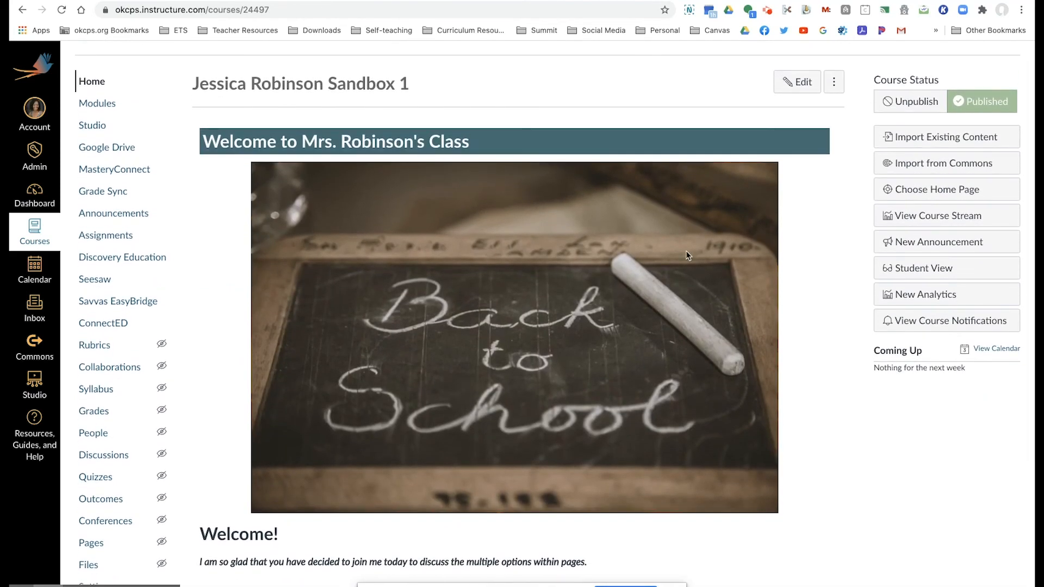
click(945, 267)
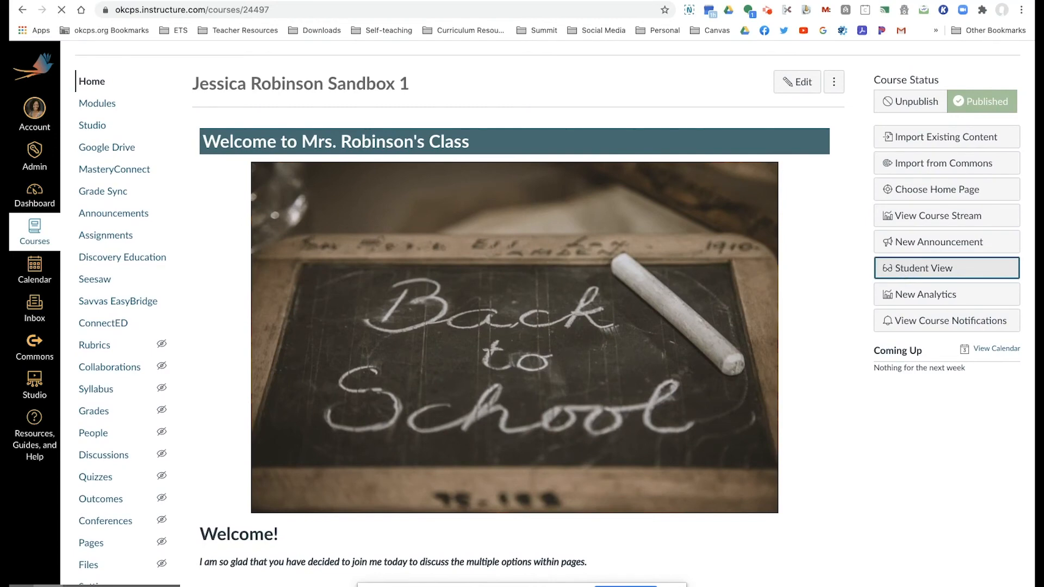
- As a student, open the Graphic Organizer assignment and continue into Google Assignments
click(921, 267)
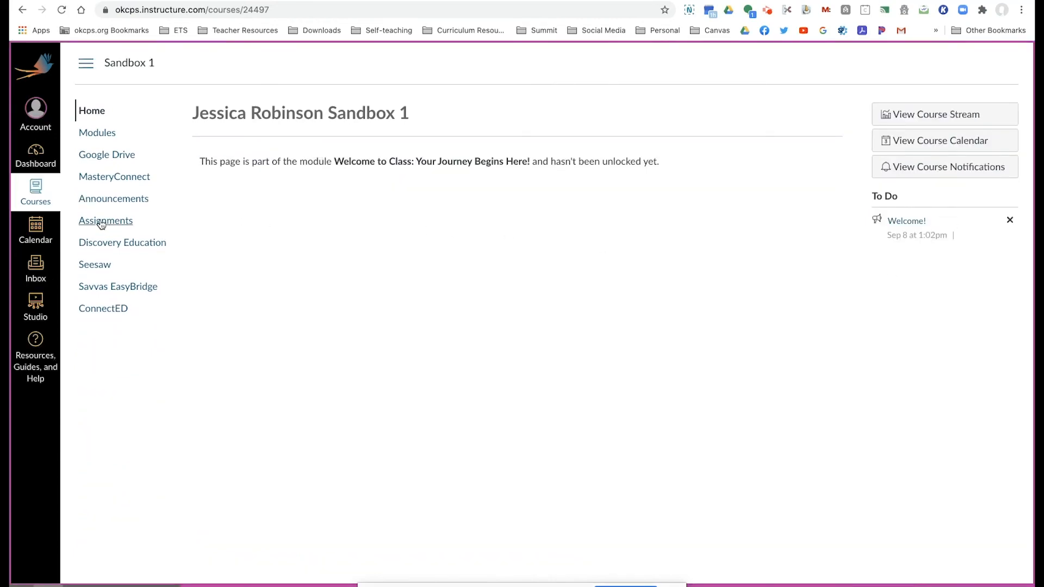
click(106, 220)
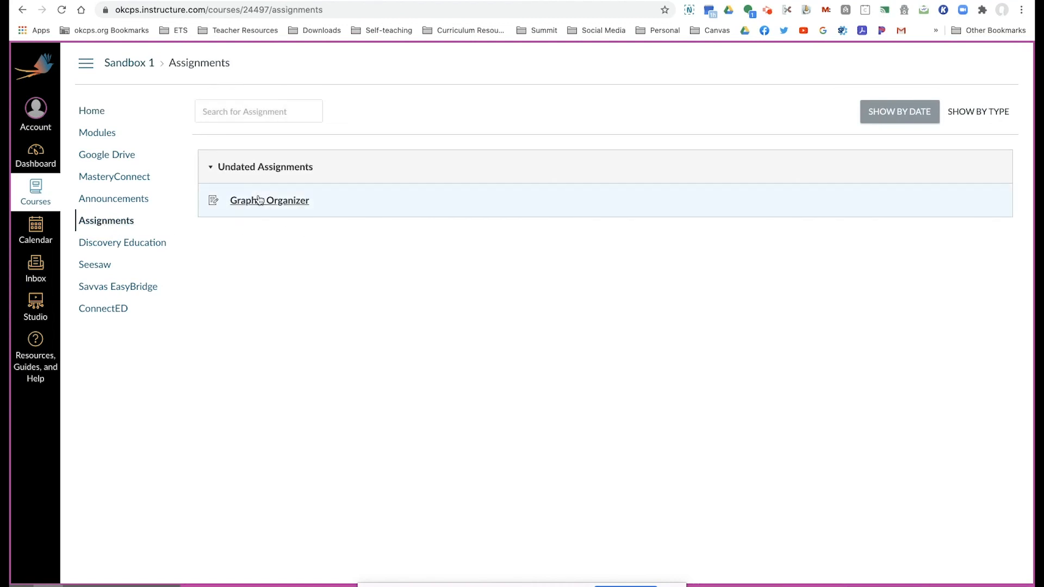
click(268, 200)
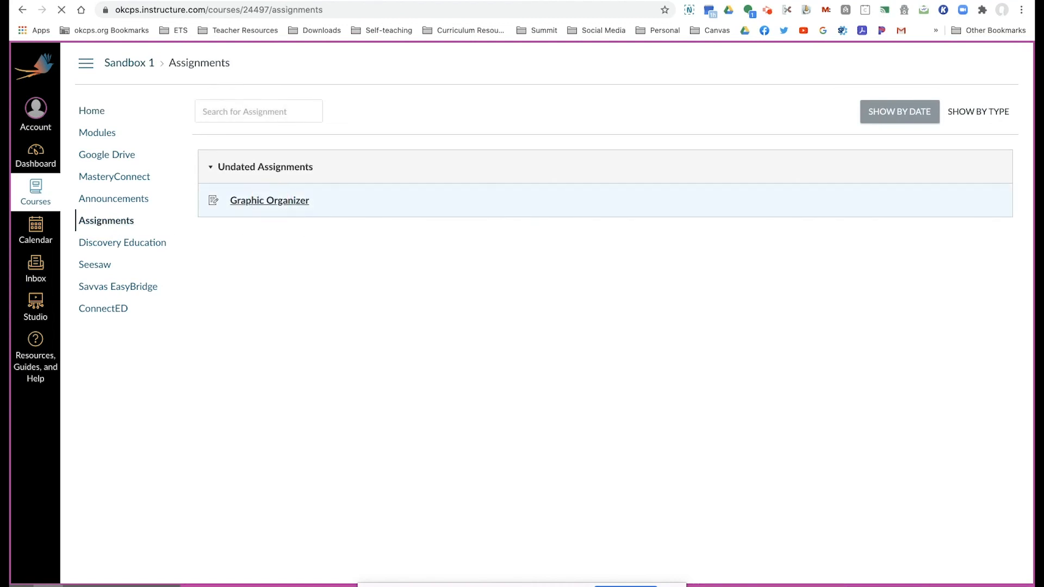
click(270, 200)
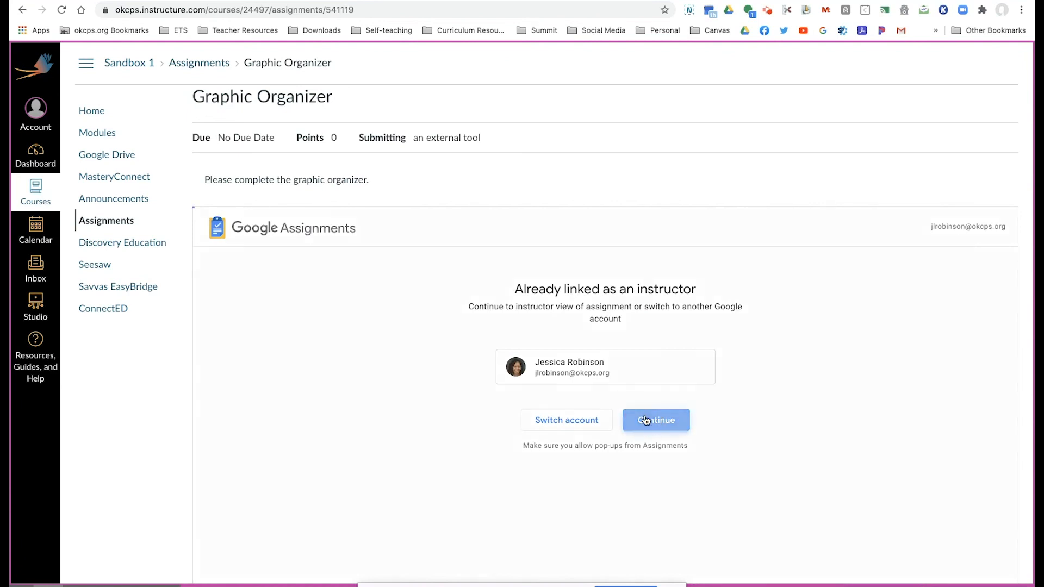
click(656, 420)
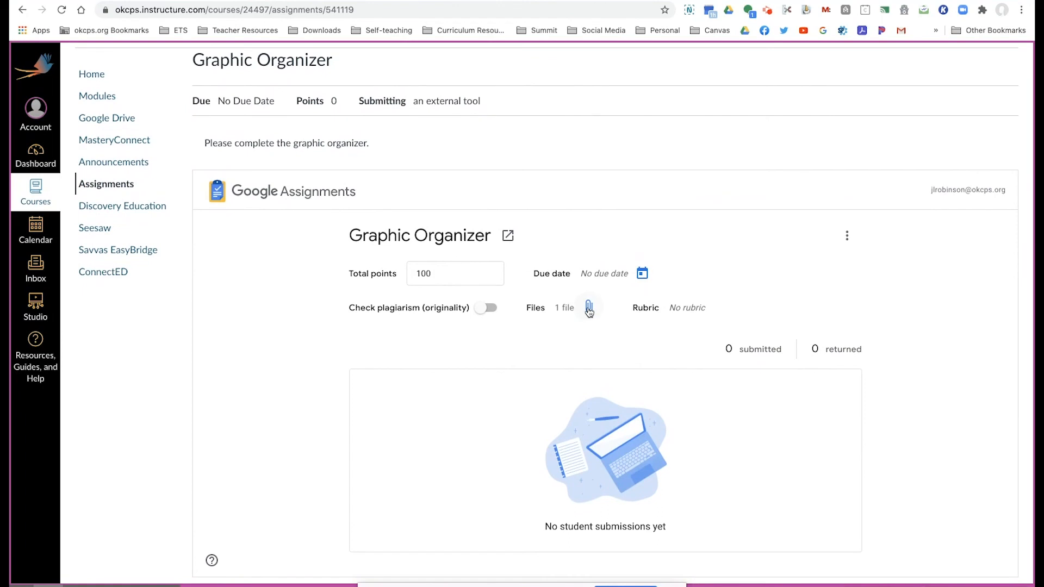
- Open the attached Graphic Organizer slide and place the cursor in the top Effect box
click(588, 308)
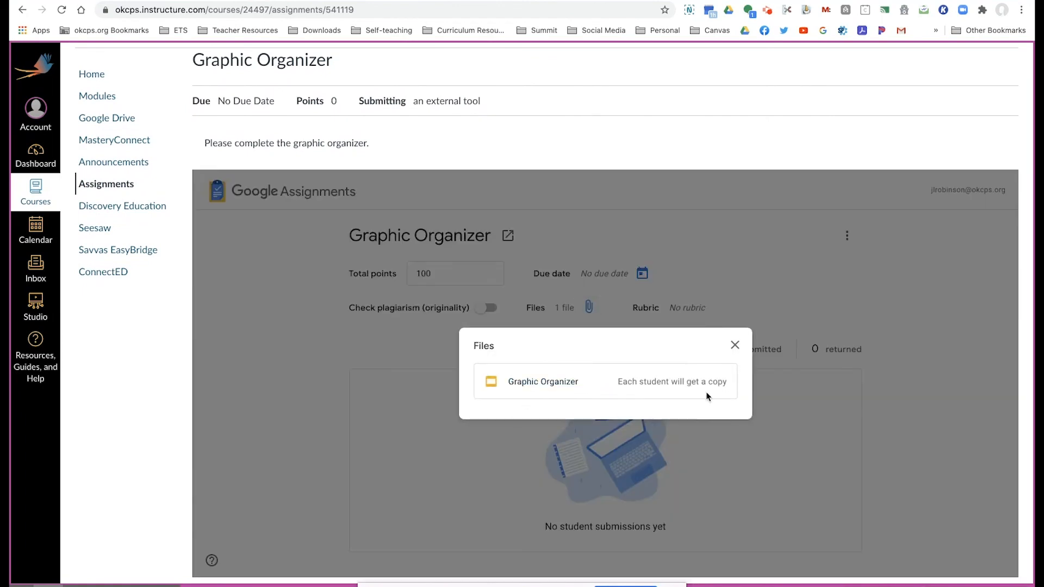
mouse_move(684, 393)
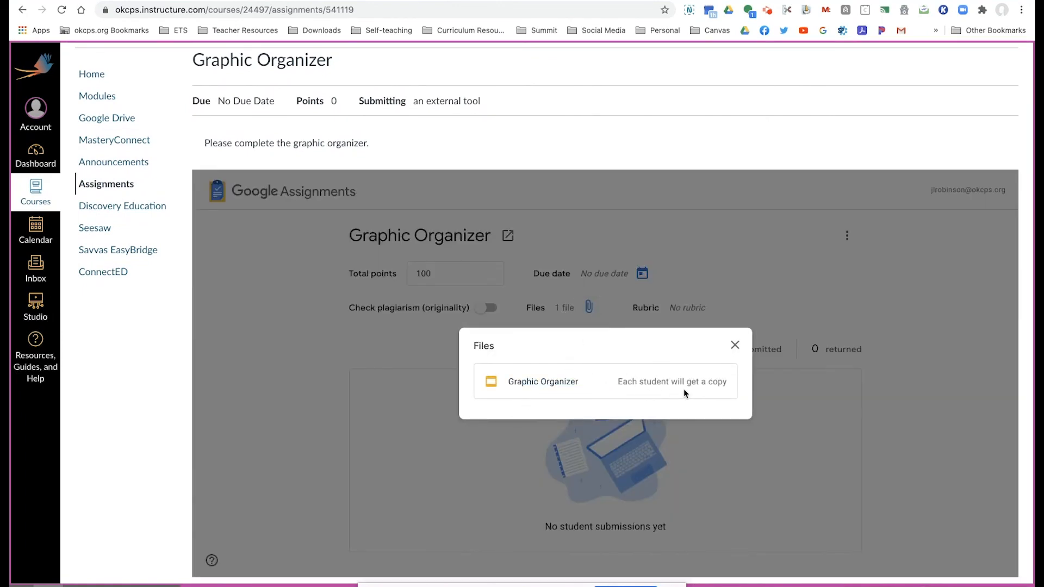
click(543, 382)
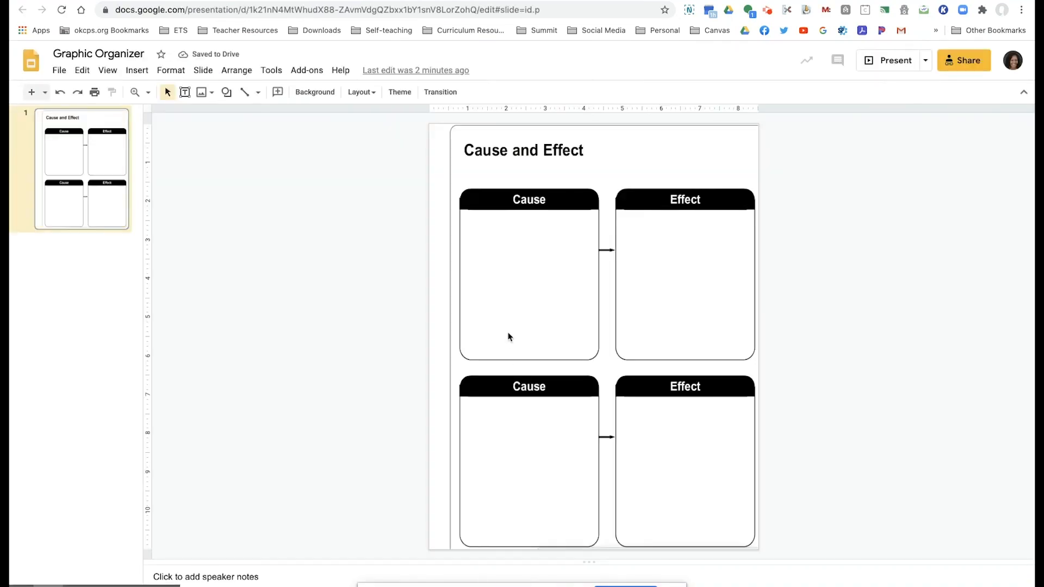
click(684, 286)
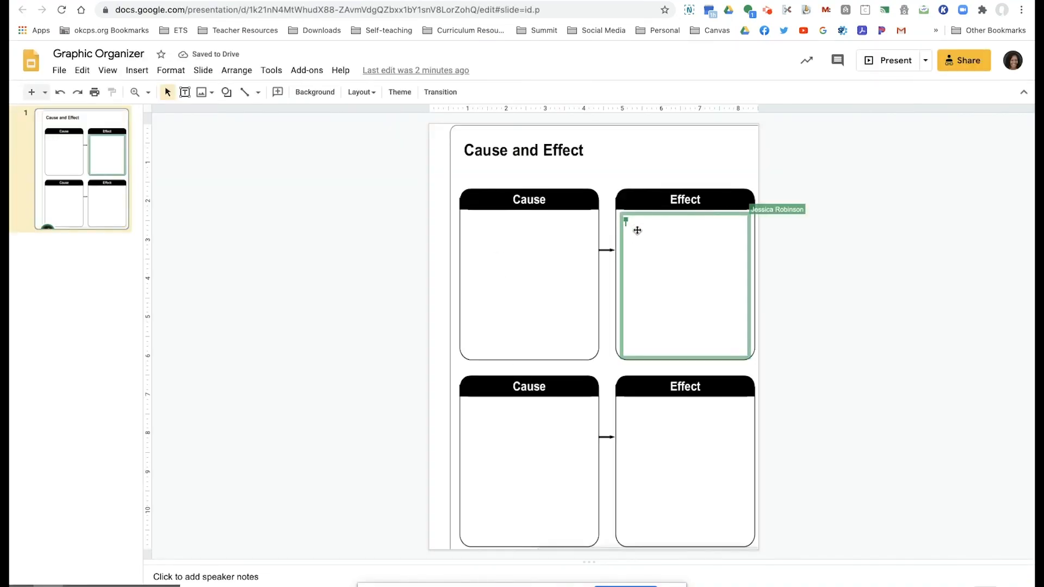